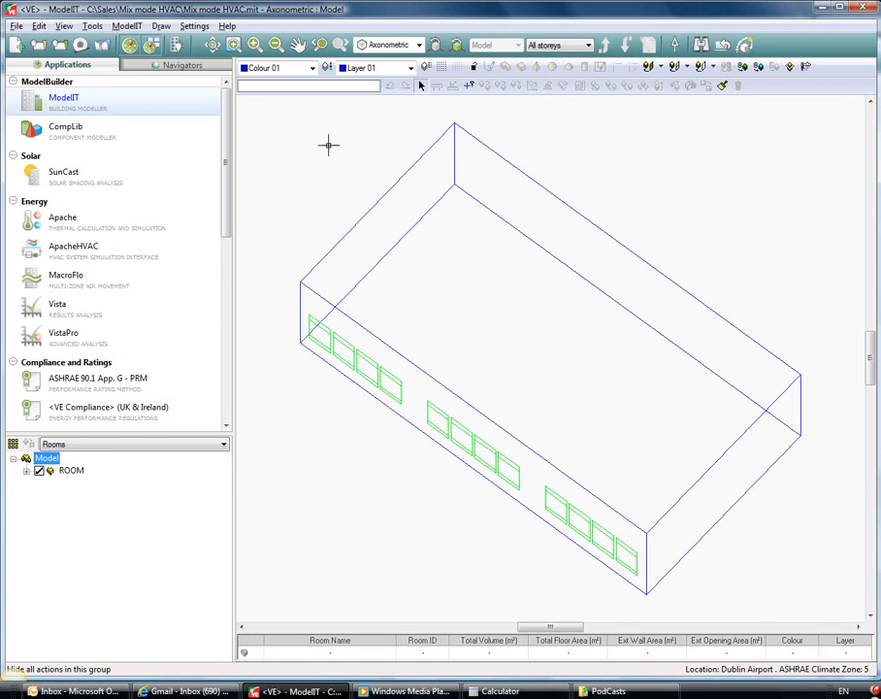
Check the room's volume and area, then switch to the Apache thermal module
left_click(70, 471)
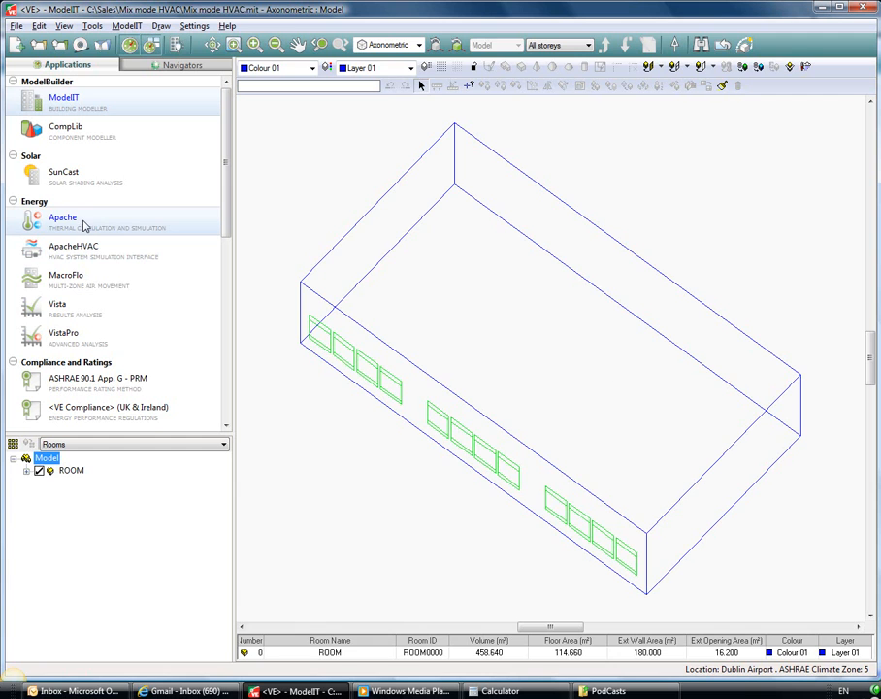
left_click(62, 217)
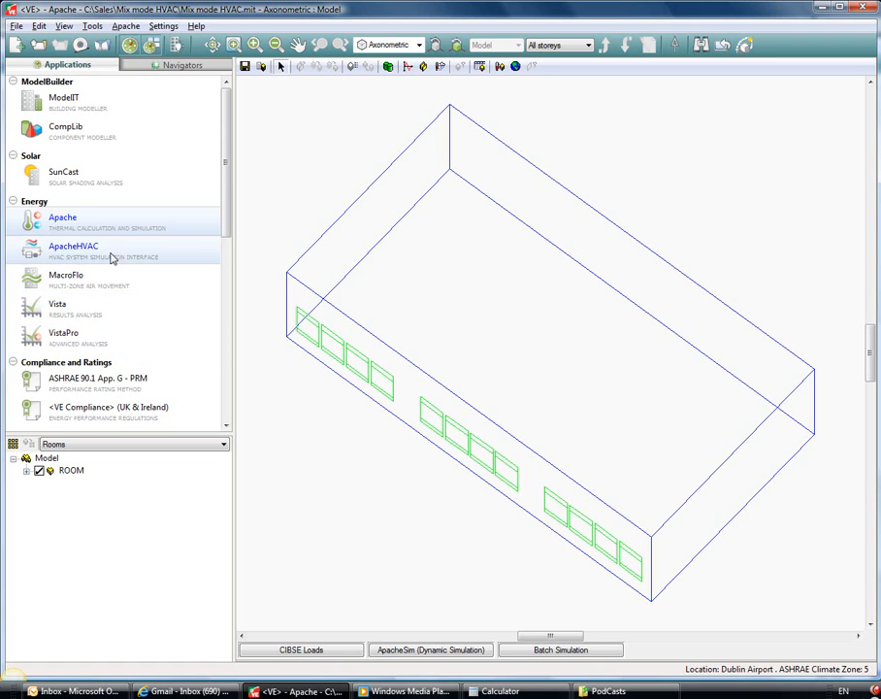
In MacroFlo, show the XTRN0001 Window Opening type's threshold and its modulating opening profile
left_click(66, 280)
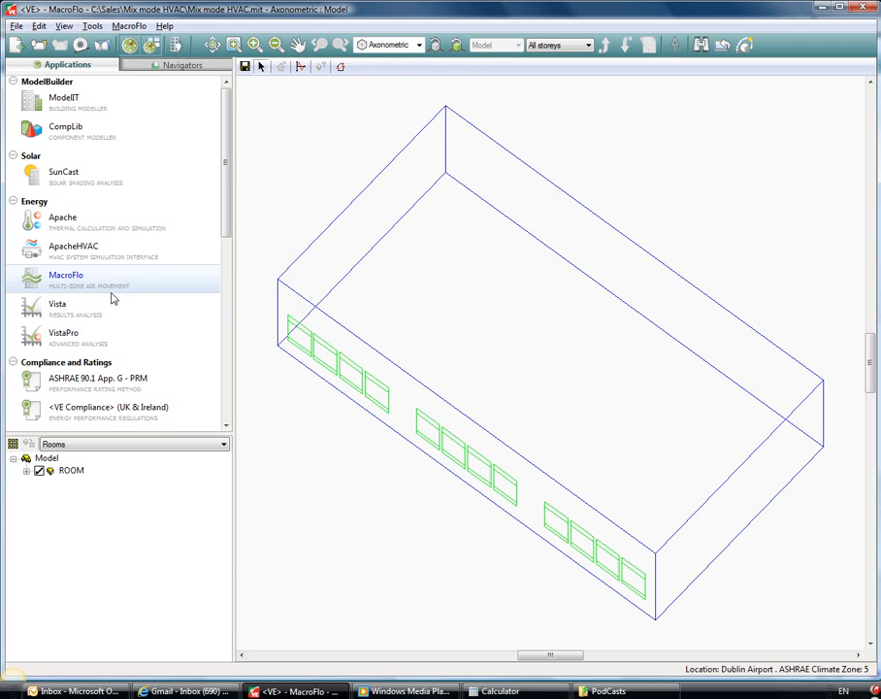
left_click(70, 471)
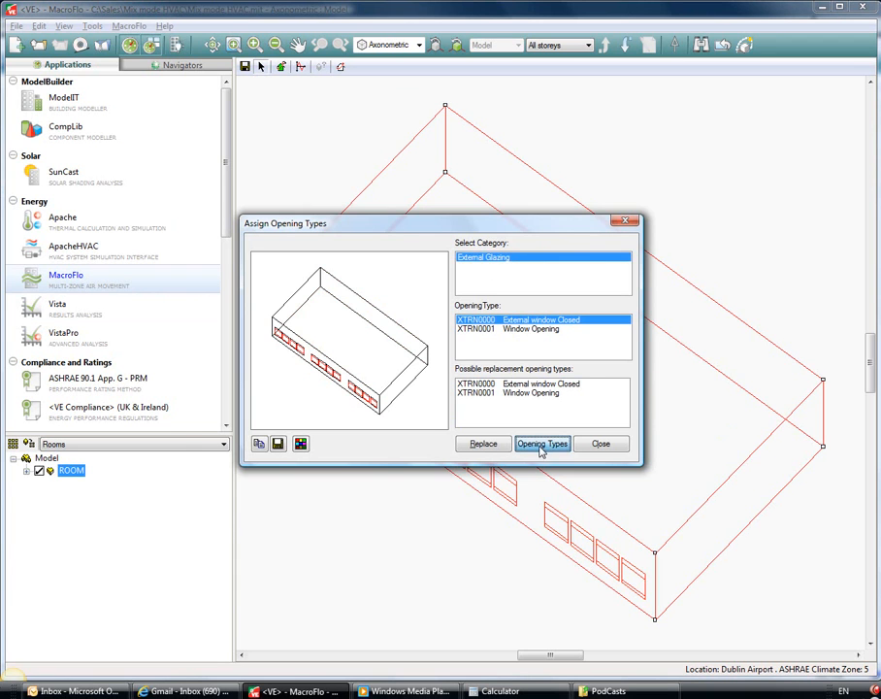
left_click(542, 443)
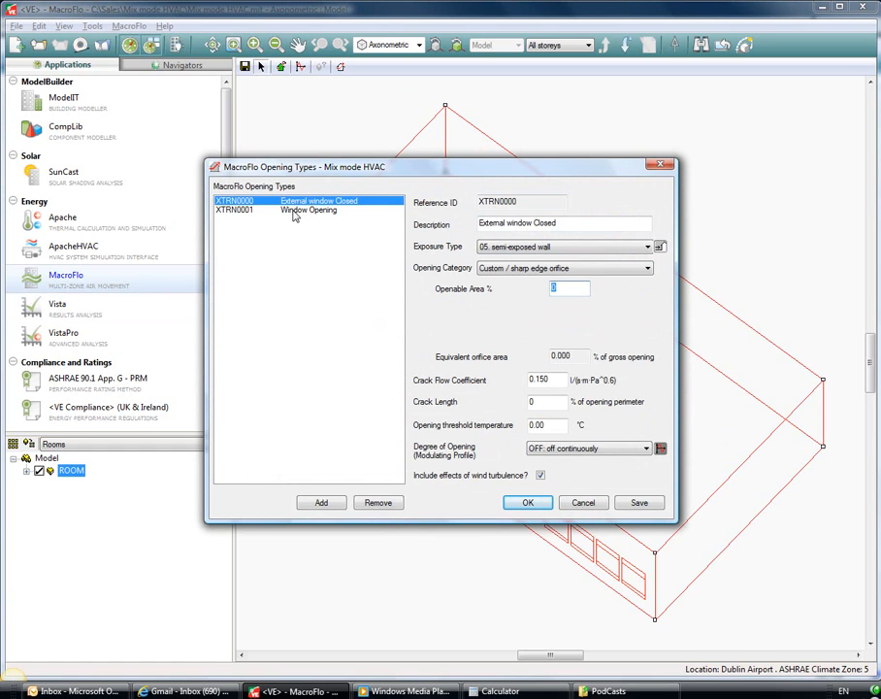
left_click(309, 210)
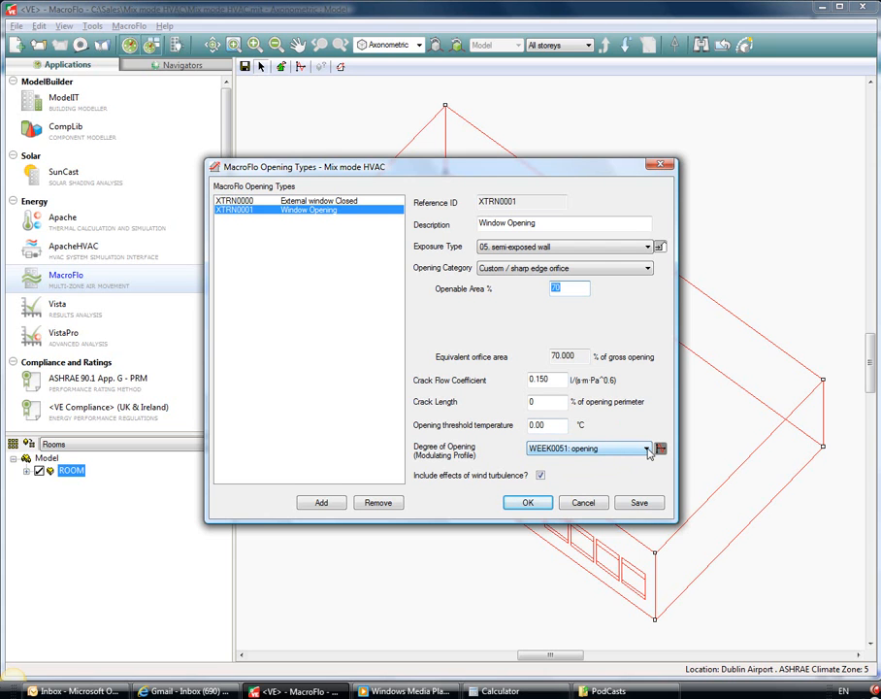
left_click(660, 448)
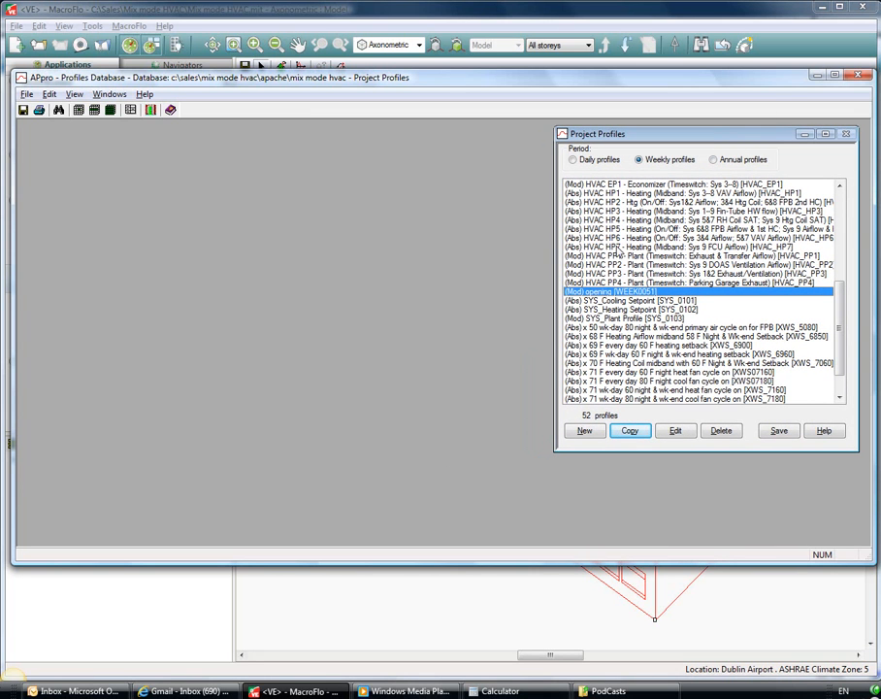
mouse_move(588, 309)
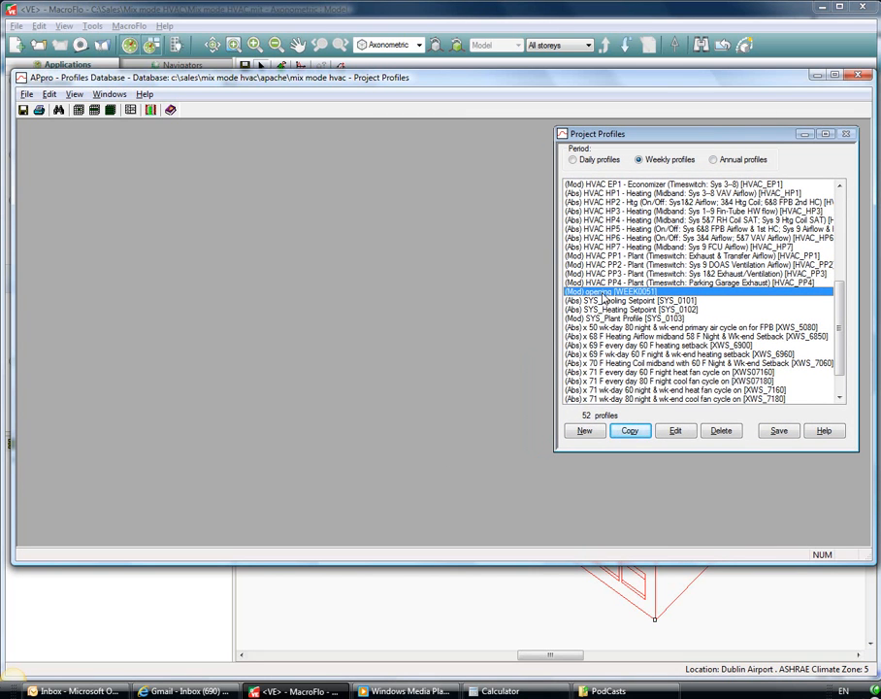
Review the weekly and daily modulating window-opening profile in APpro, then close the database
left_click(675, 431)
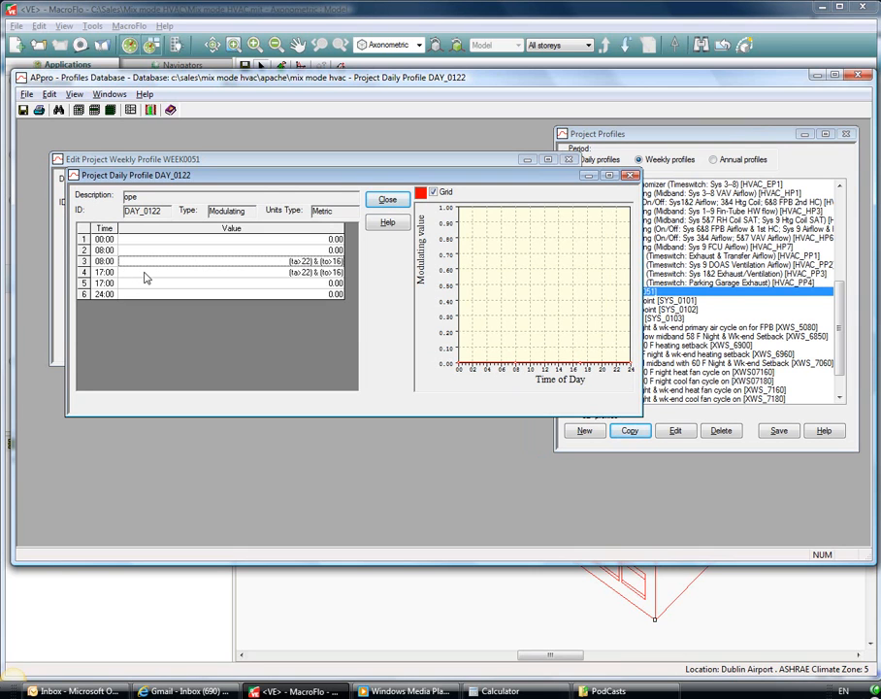
mouse_move(305, 279)
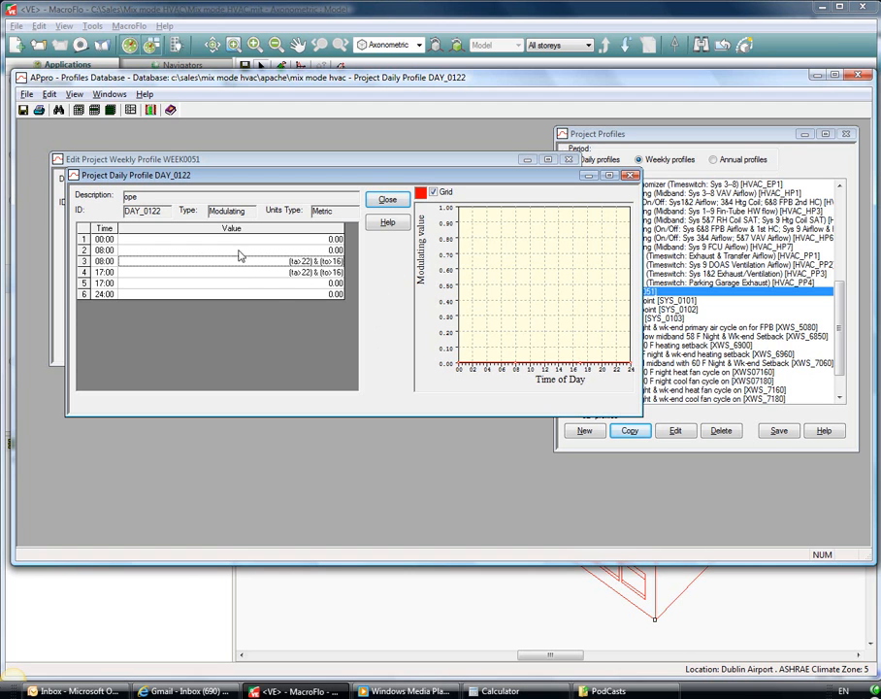
left_click(388, 198)
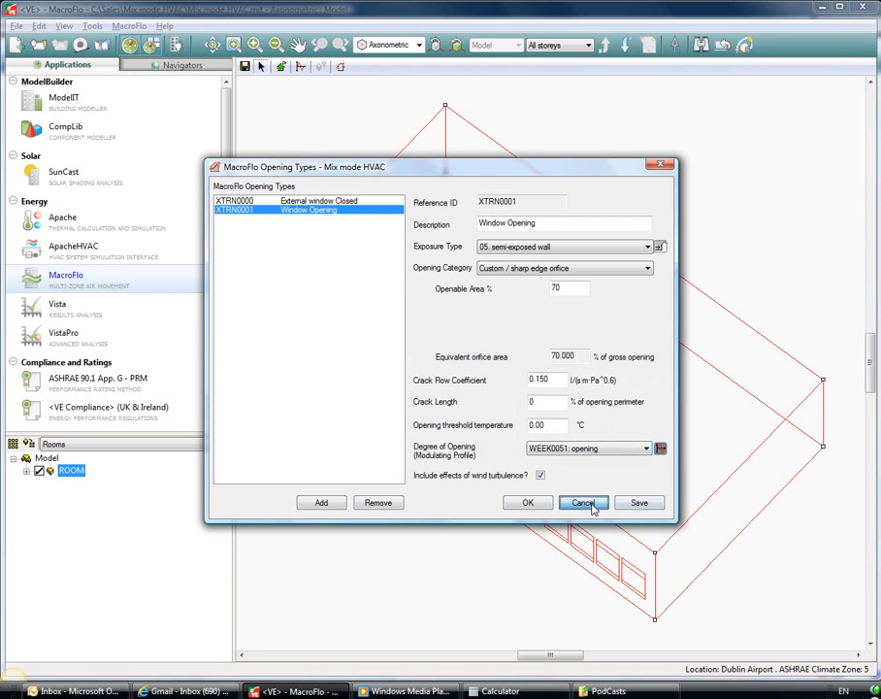
Replace the room openings' type with Window Opening and close the assignment dialog
left_click(585, 503)
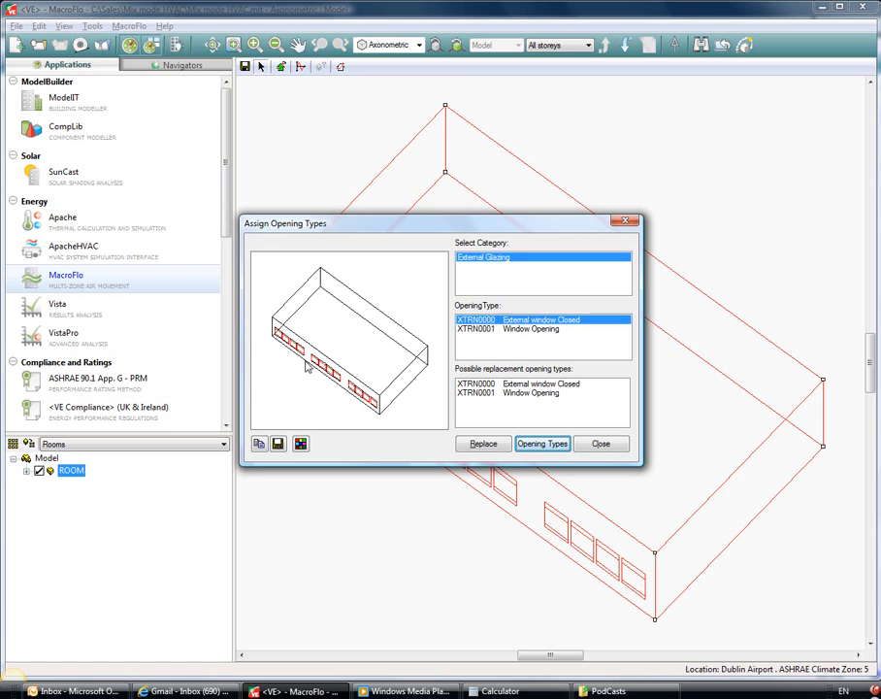
left_click(528, 328)
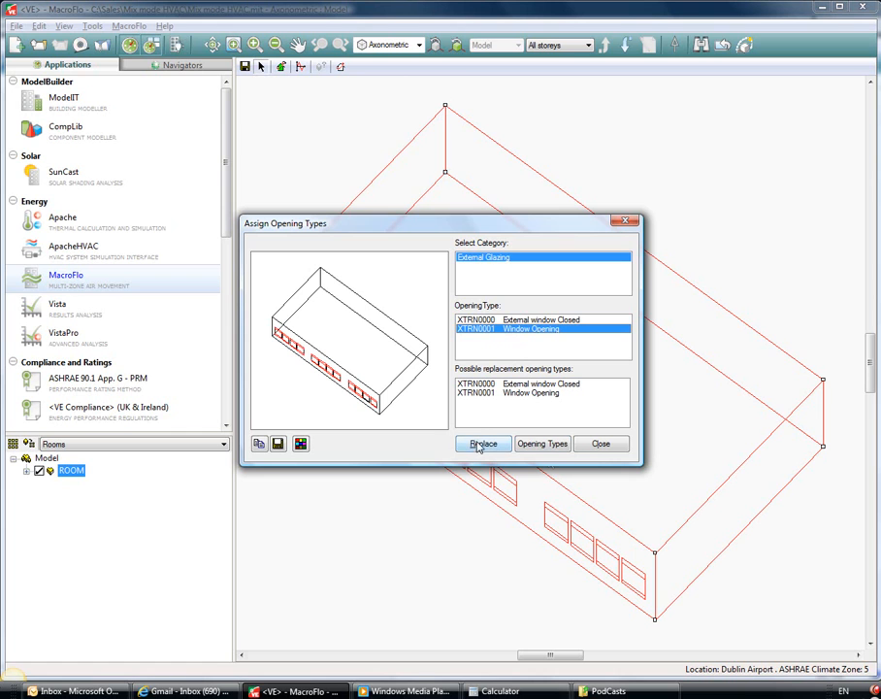
mouse_move(597, 447)
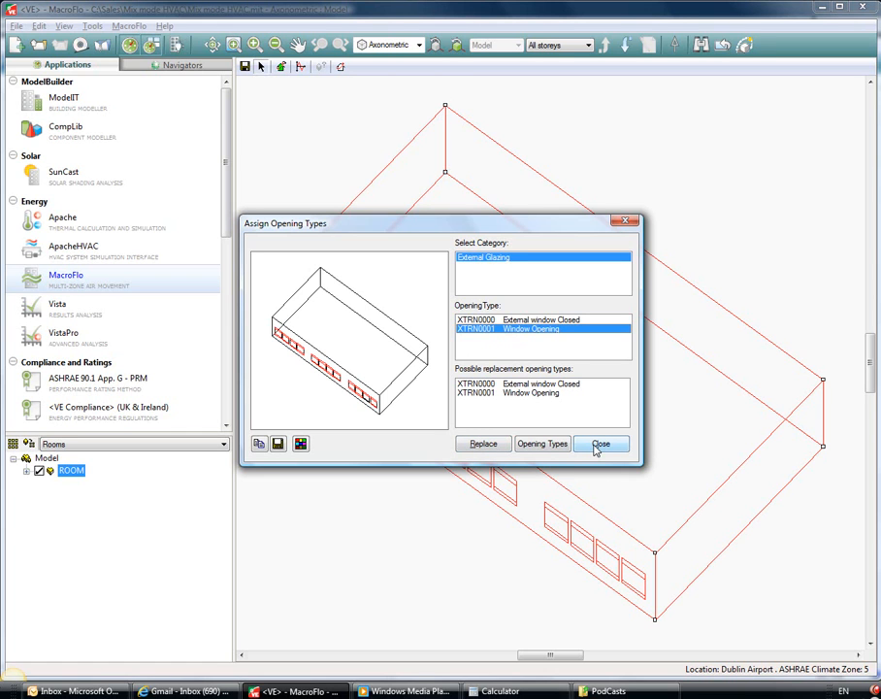
left_click(601, 442)
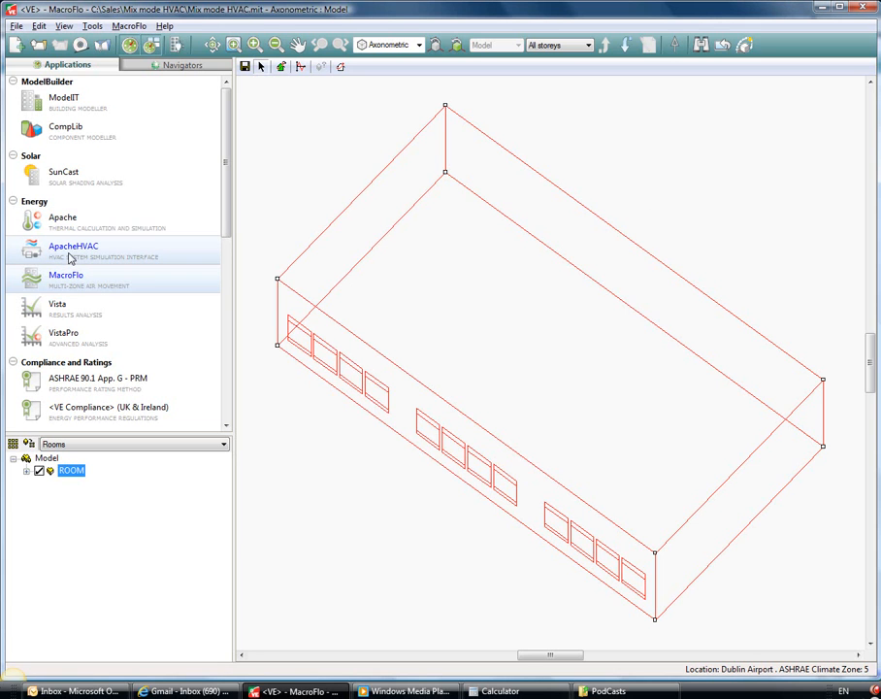
Load the 'mix mode.asp' system file into ApacheHVAC
left_click(70, 239)
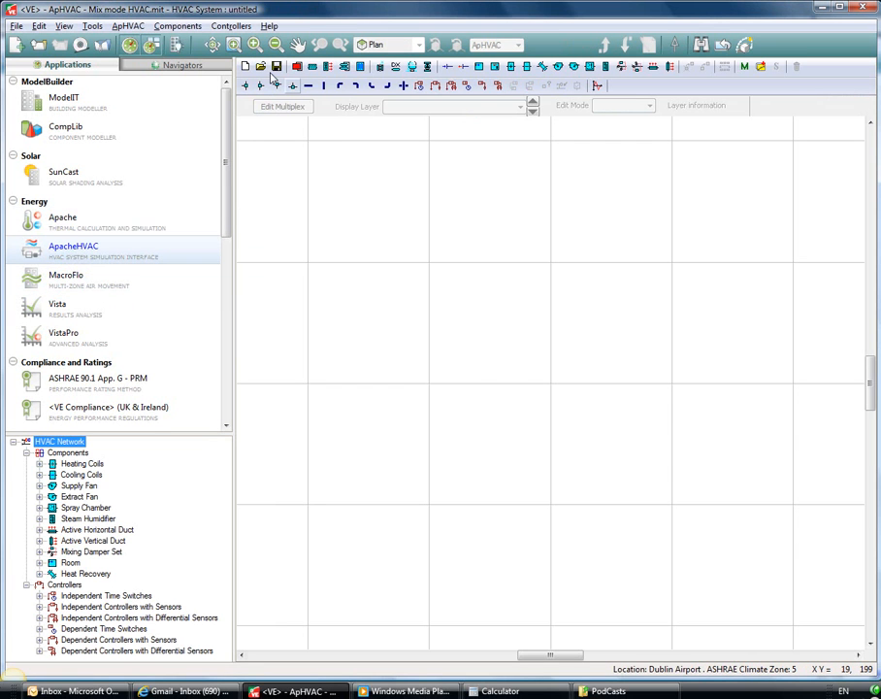
left_click(256, 60)
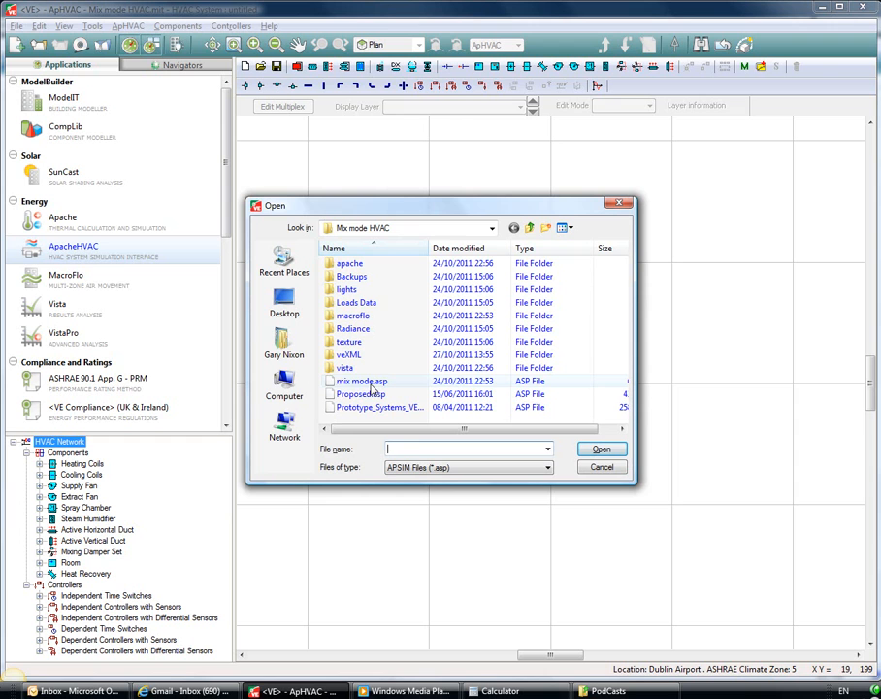
left_click(359, 380)
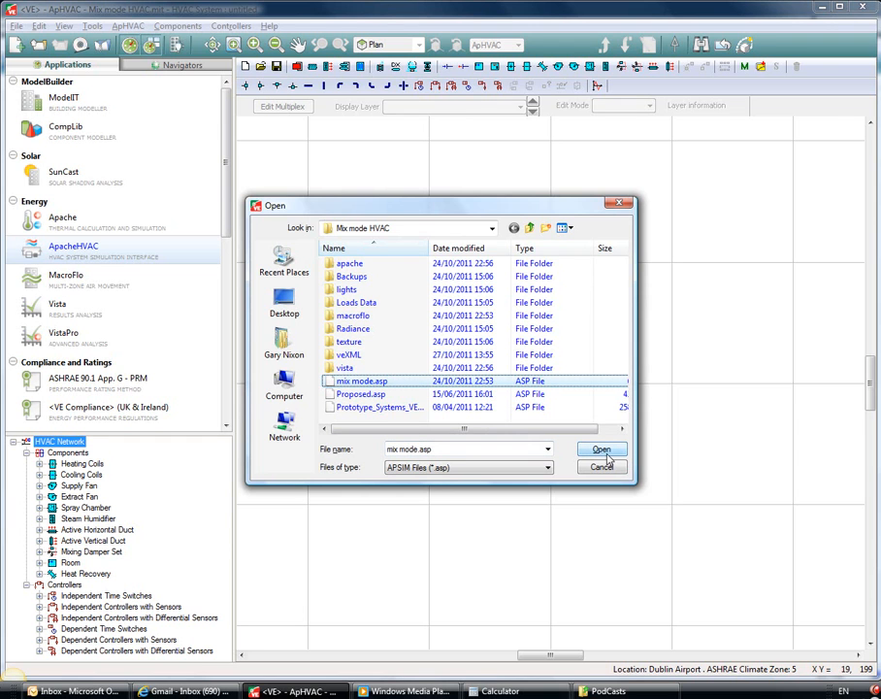
left_click(602, 450)
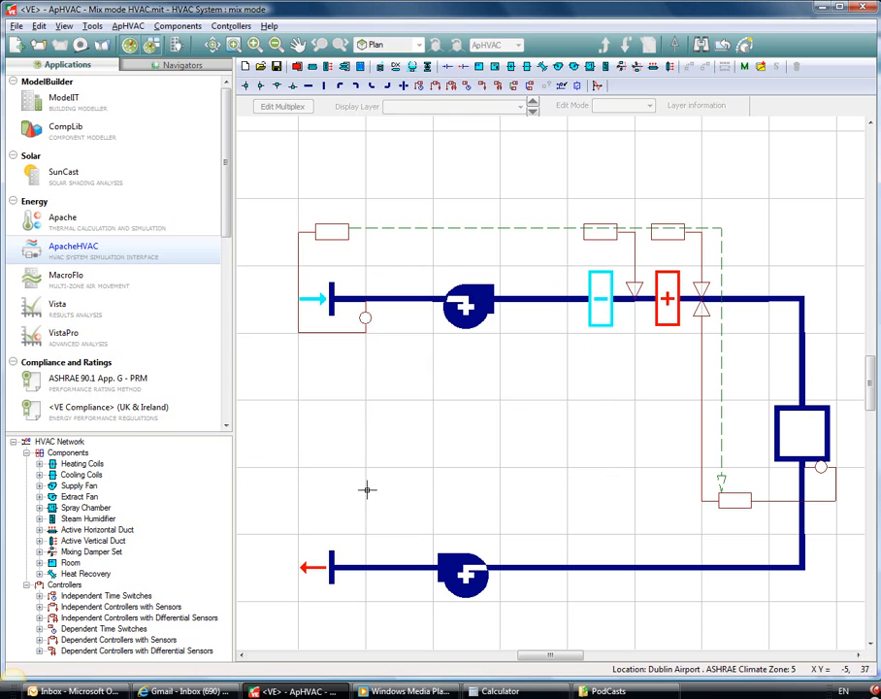
mouse_move(623, 309)
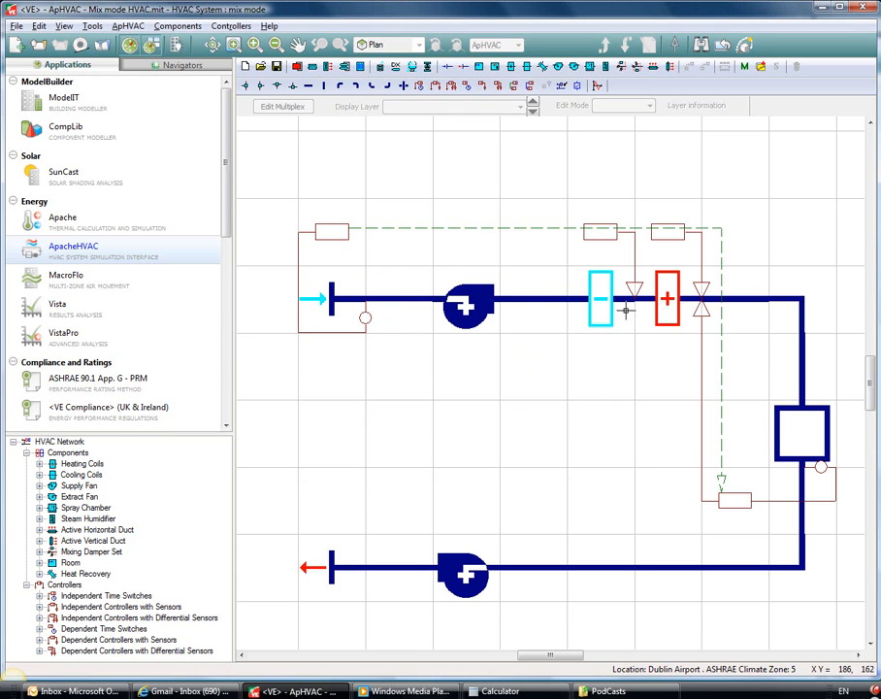
mouse_move(611, 458)
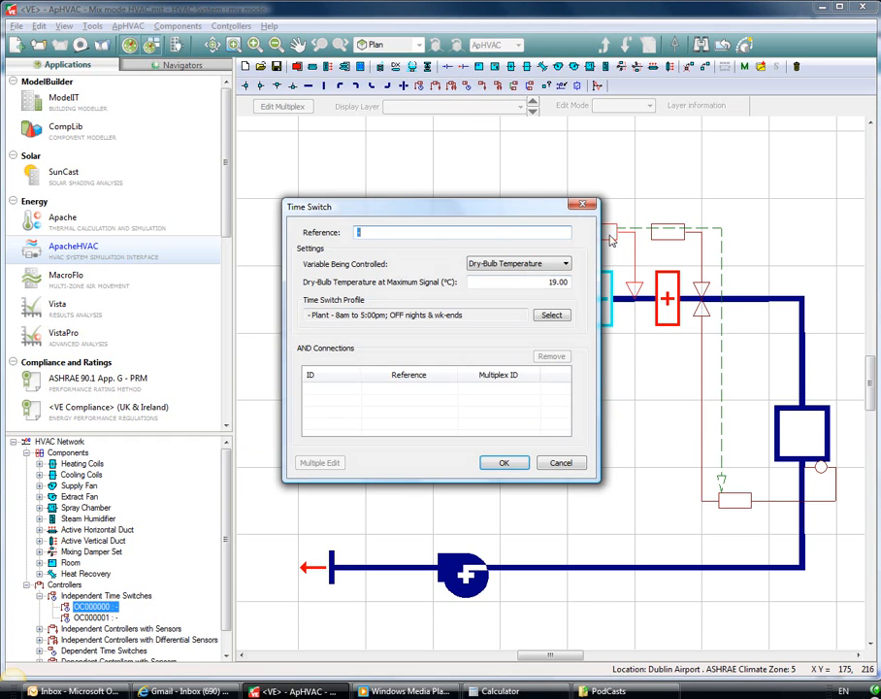
mouse_move(497, 288)
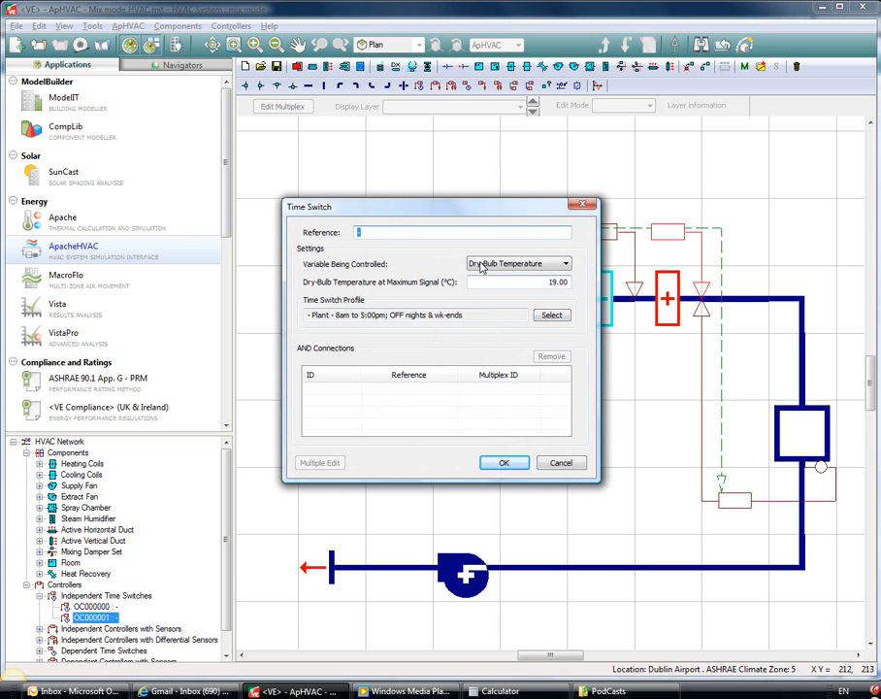
Confirm the time switch controls dry-bulb temperature on the plant daytime profile
left_click(505, 462)
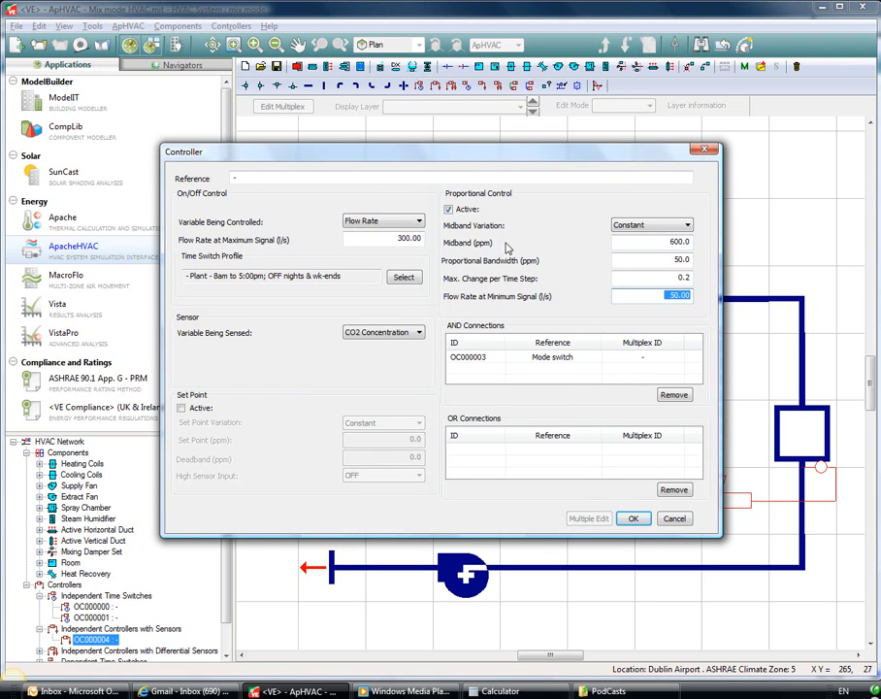
Inspect the CO2 controller's midband and maximum flow-rate values, then cancel without changes
left_click(650, 241)
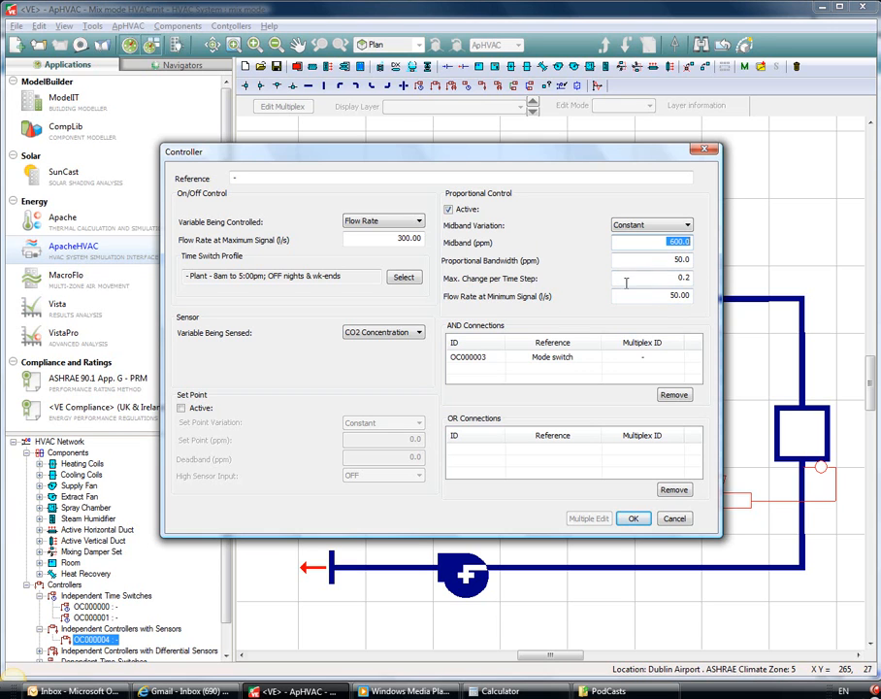
left_click(380, 239)
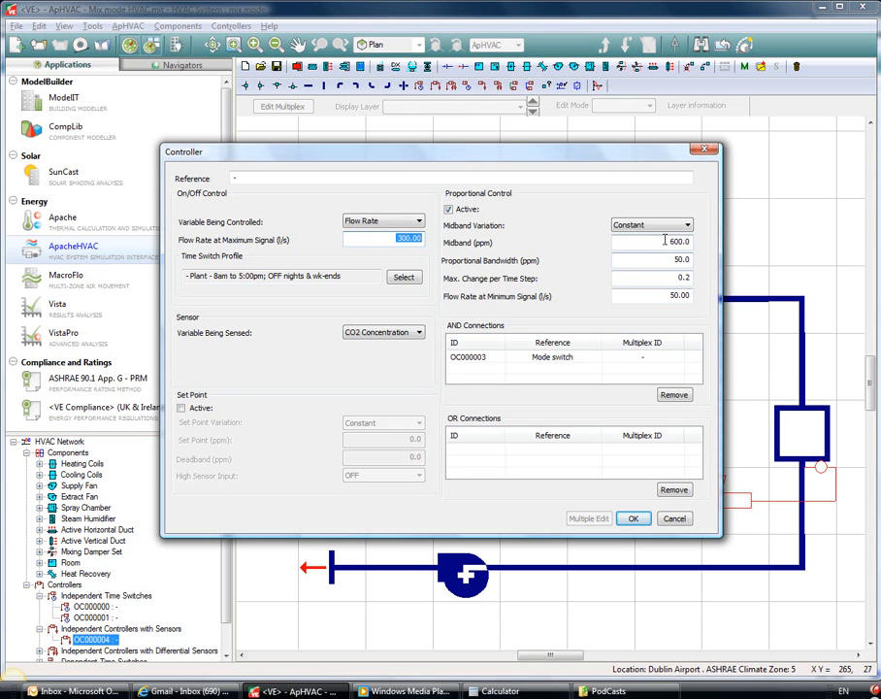
left_click(652, 240)
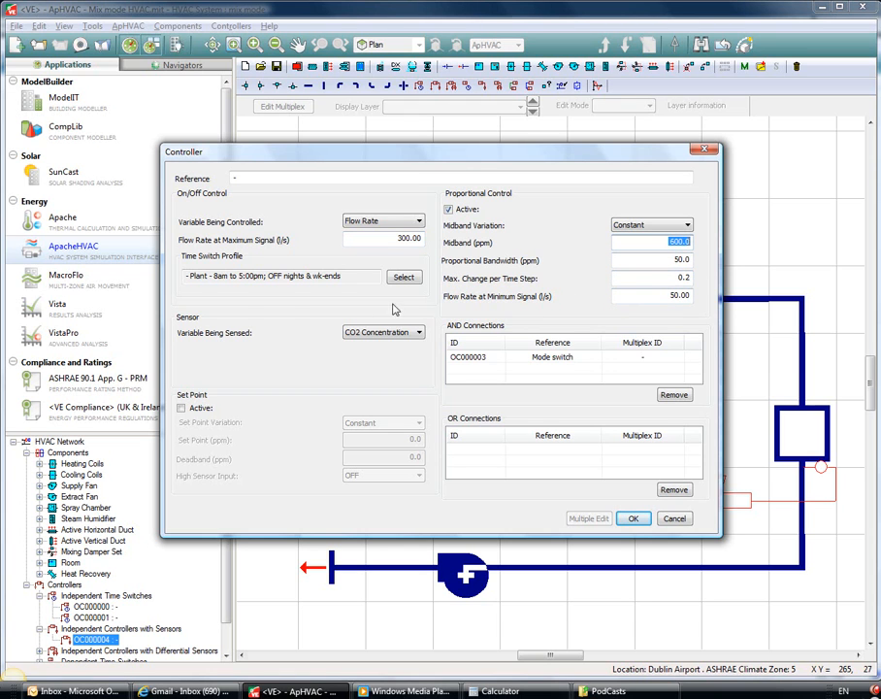
mouse_move(262, 289)
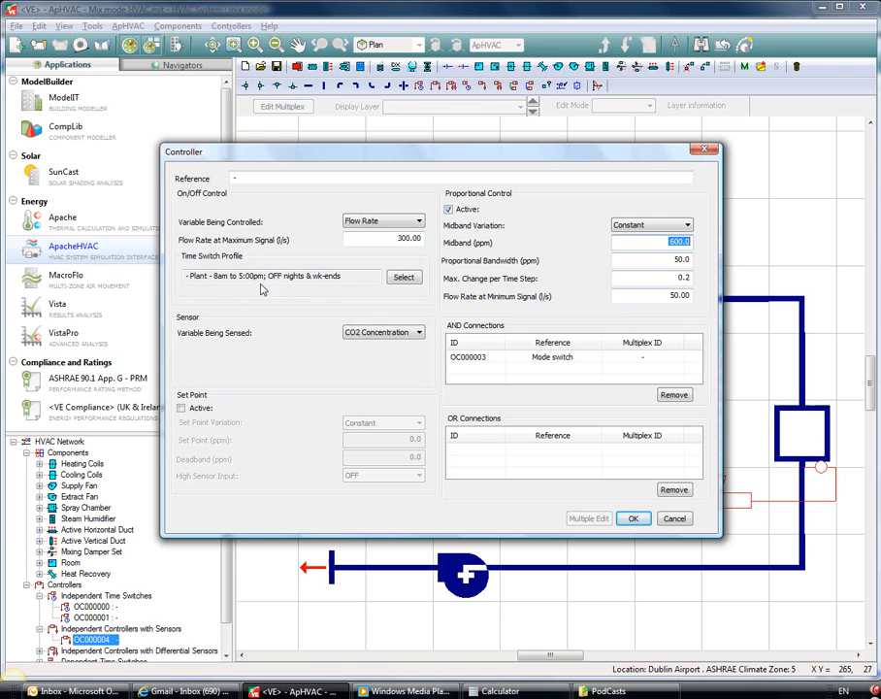
mouse_move(536, 363)
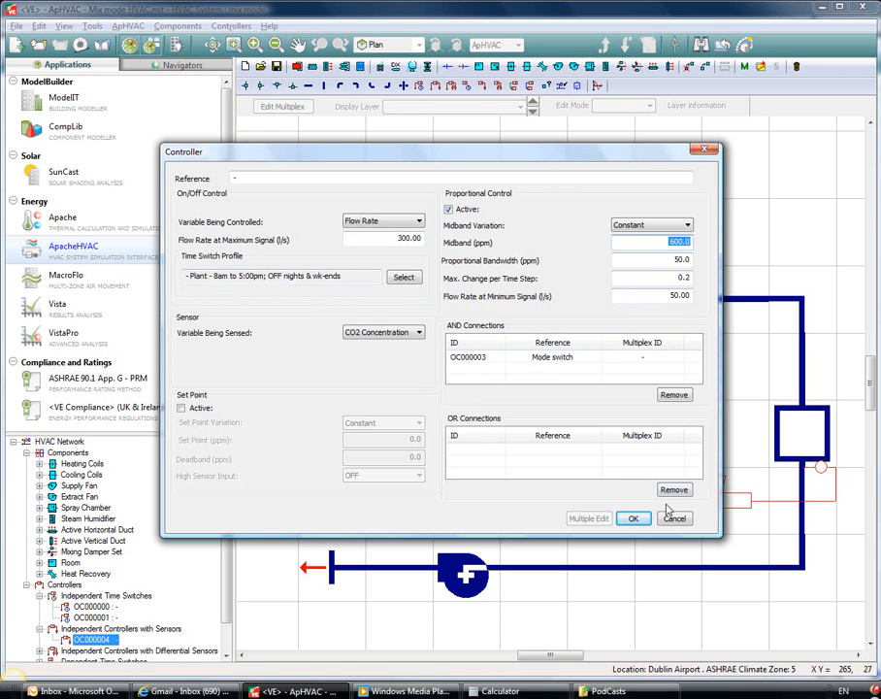
left_click(633, 518)
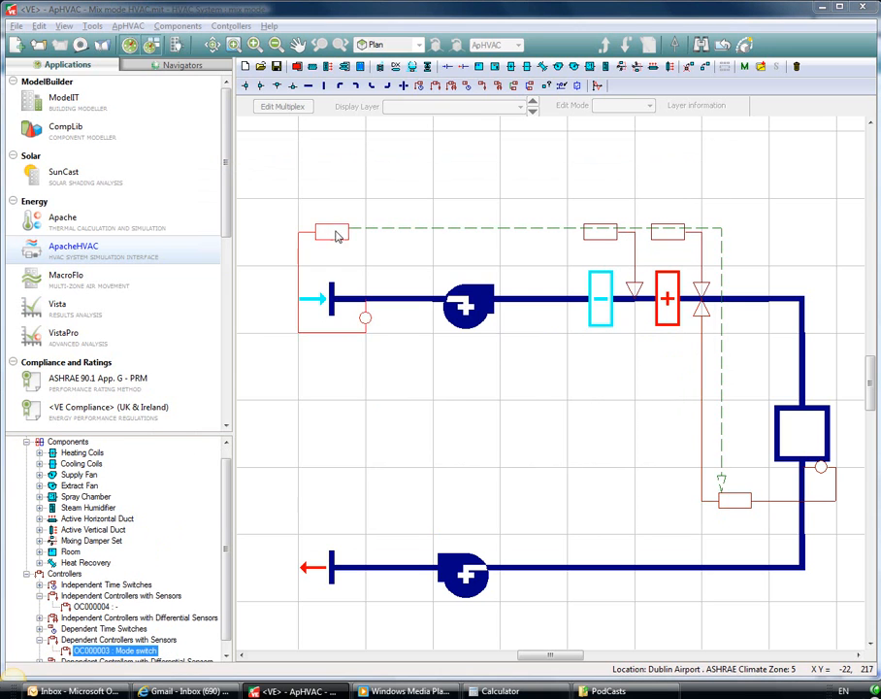
Bring up the 'Mode switch' controller's settings from the top-left of the network
double_click(116, 652)
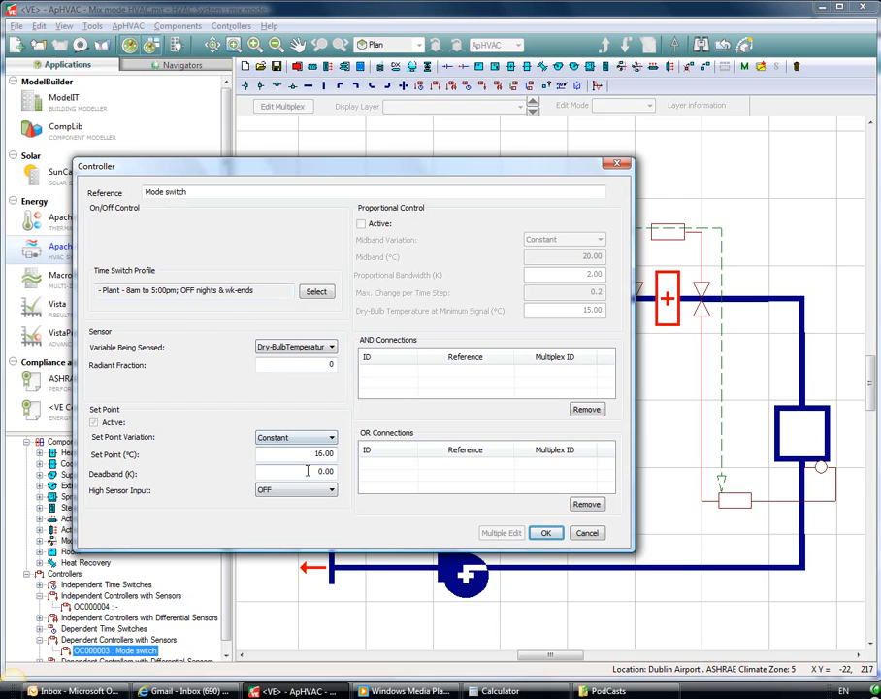
Verify the Mode switch set point of 20 °C with 1 °C deadband, then confirm with OK
triple_click(295, 452)
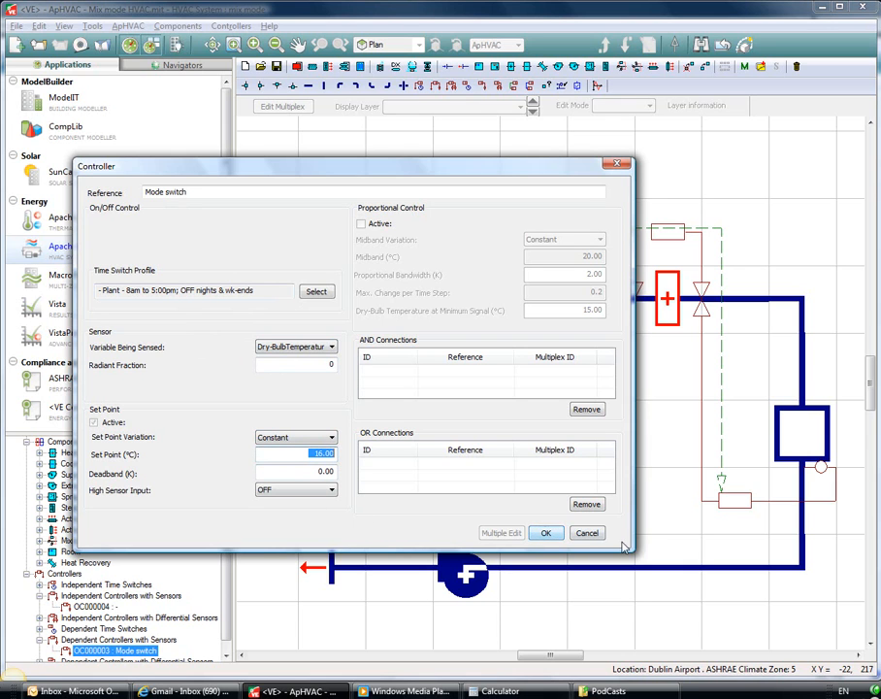
left_click(545, 532)
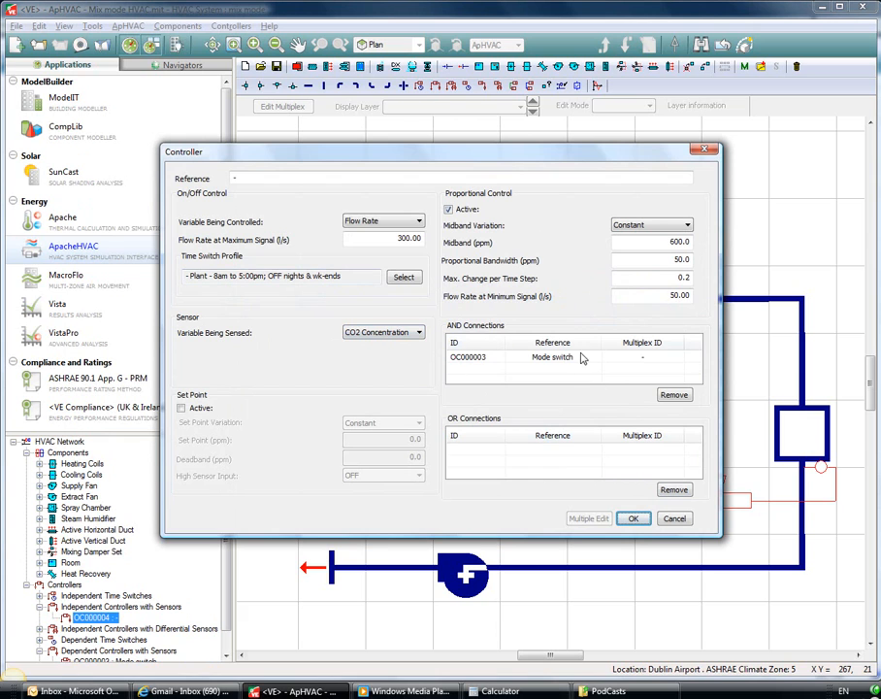
mouse_move(586, 380)
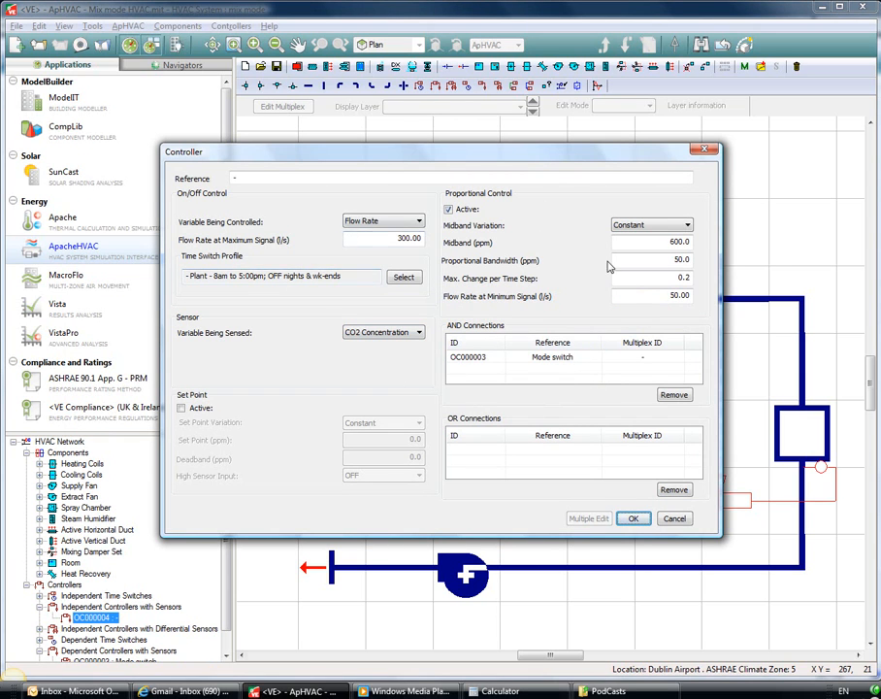
mouse_move(416, 380)
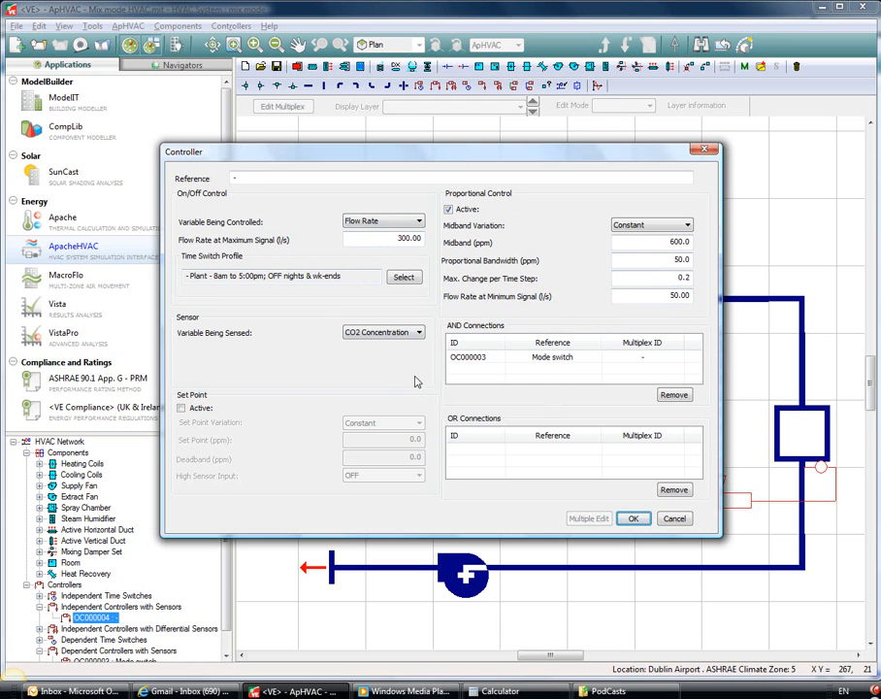
mouse_move(638, 302)
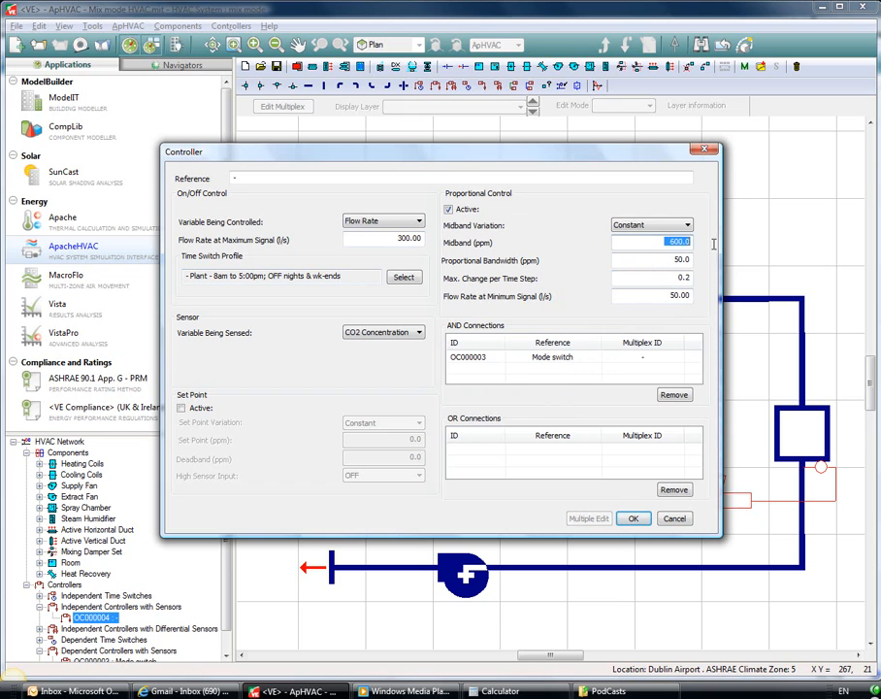
mouse_move(697, 172)
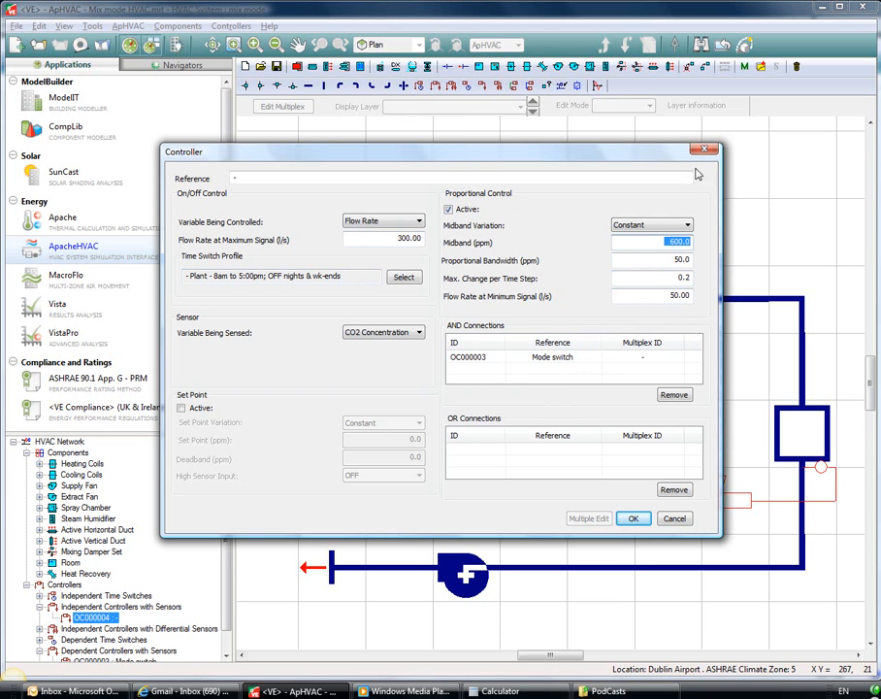
mouse_move(722, 170)
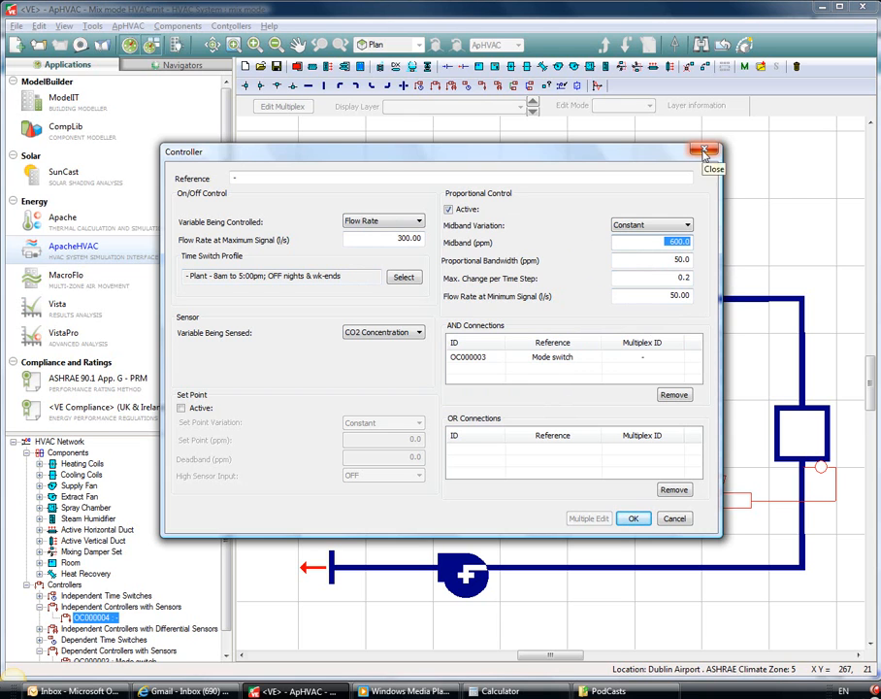
Close the 600 ppm CO2 flow-rate controller and return to the HVAC network diagram
left_click(702, 148)
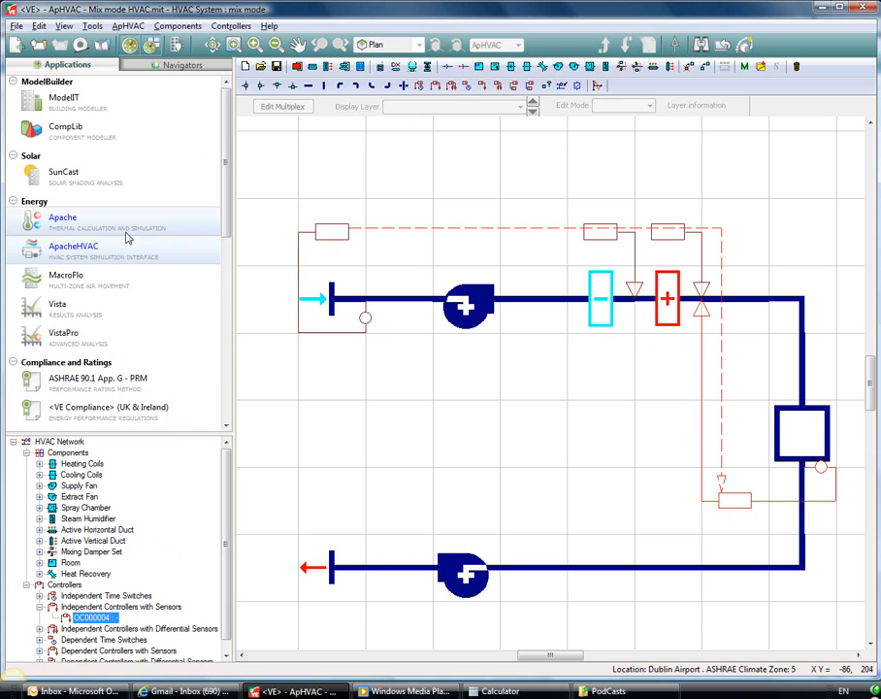
Start the ApacheSim dynamic simulation with the MacroFlo link ticked alongside ApacheHVAC
left_click(63, 217)
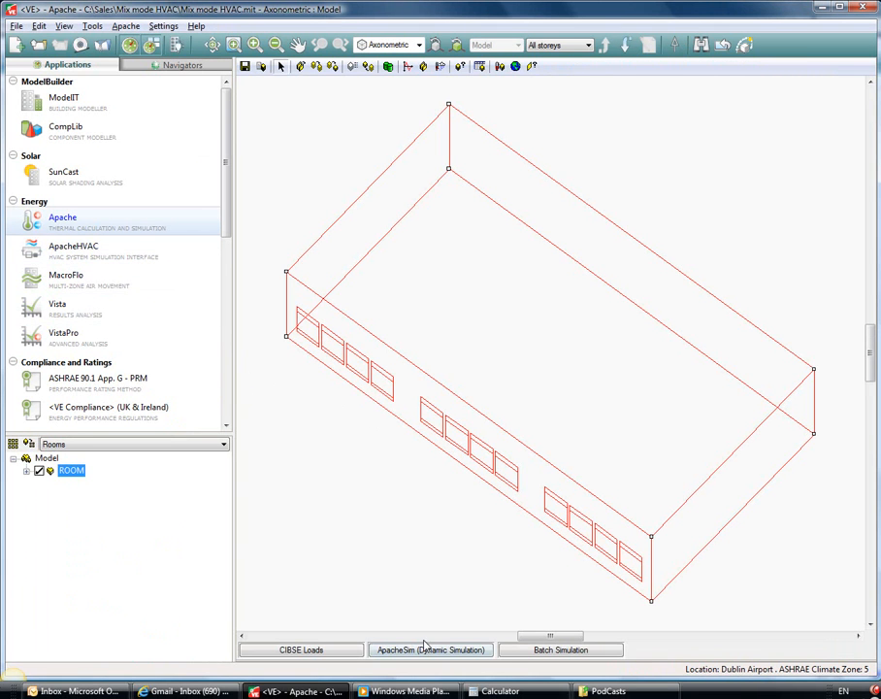
left_click(429, 648)
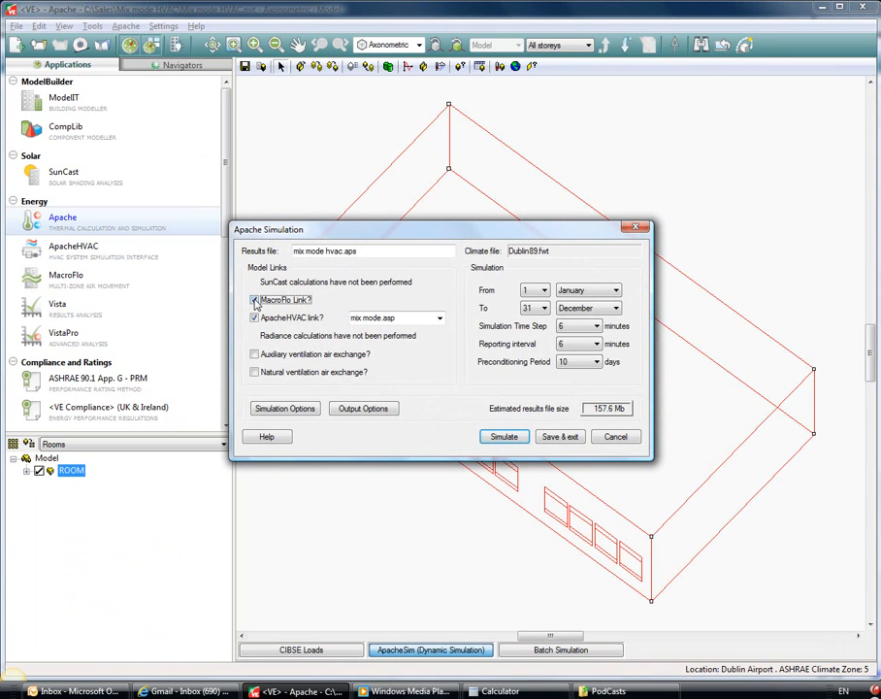
left_click(254, 299)
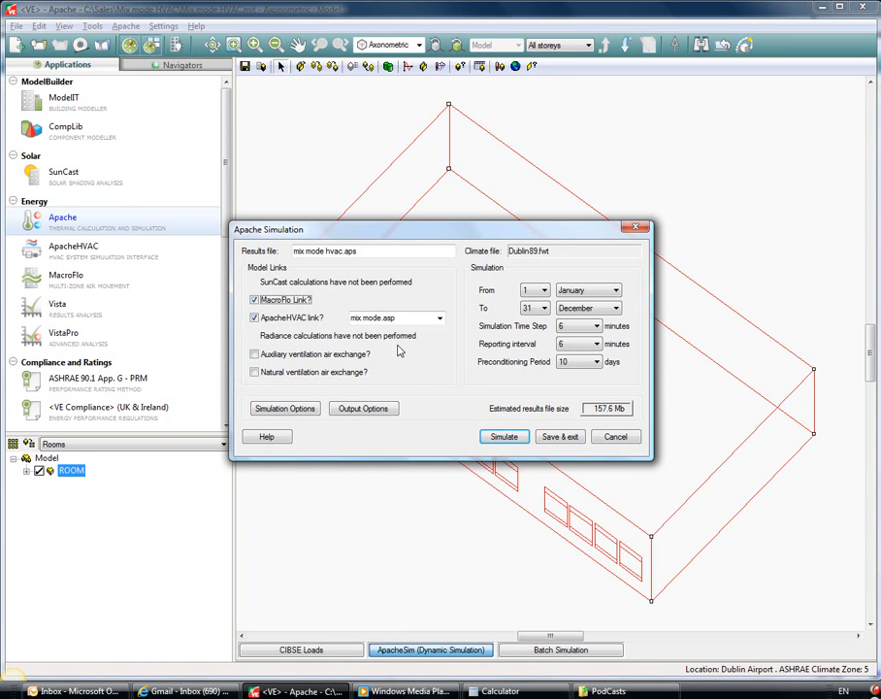
left_click(615, 435)
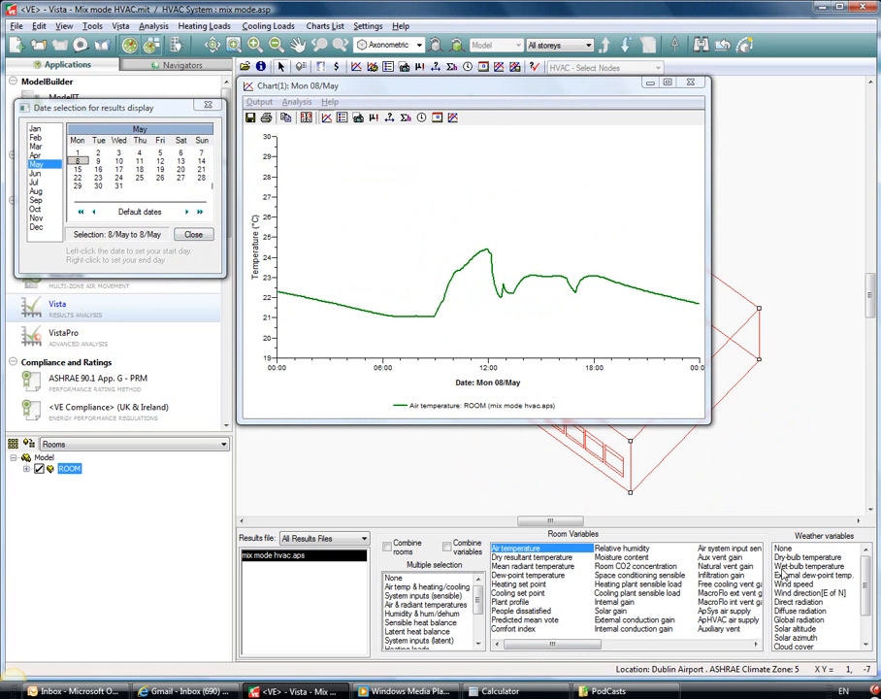
Add outdoor dry-bulb temperature to the 8 May room air temperature chart
left_click(790, 559)
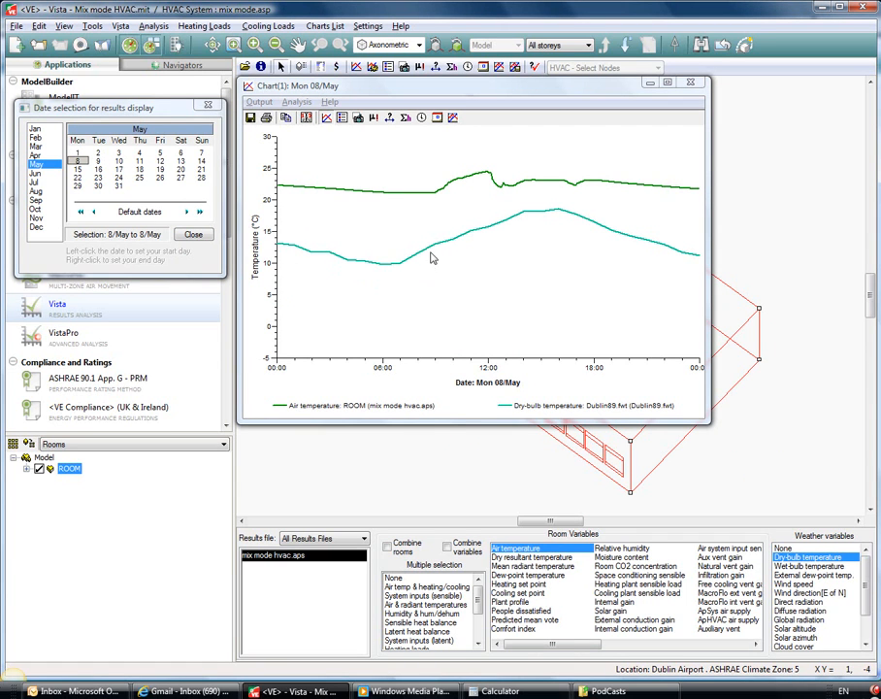
mouse_move(466, 245)
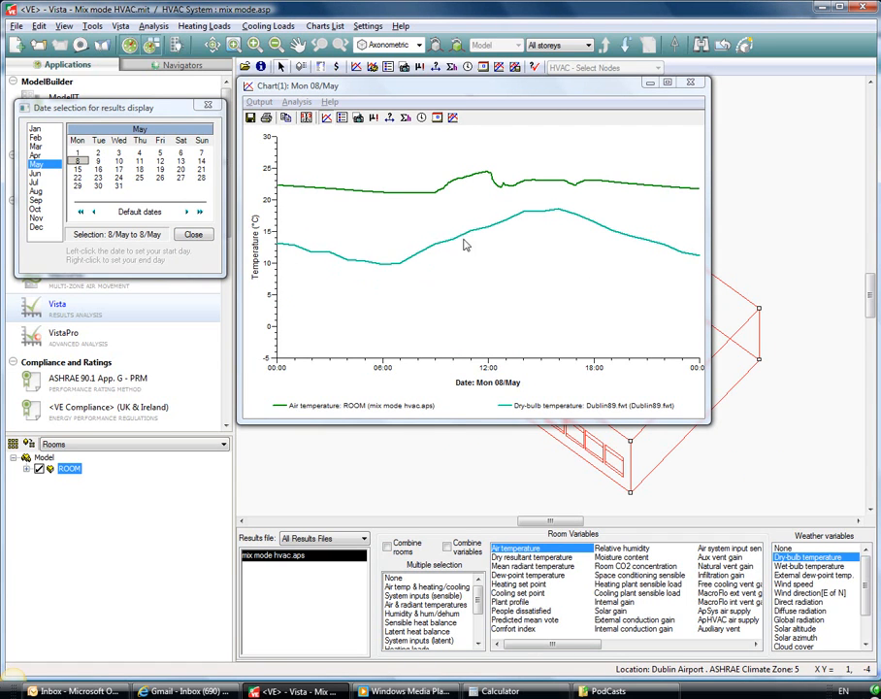
mouse_move(471, 244)
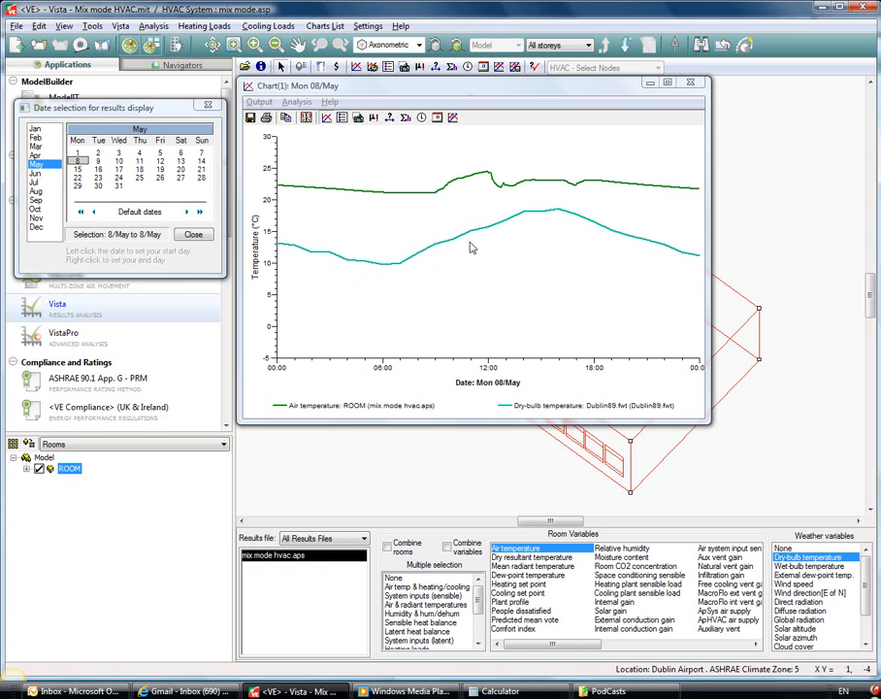
mouse_move(603, 239)
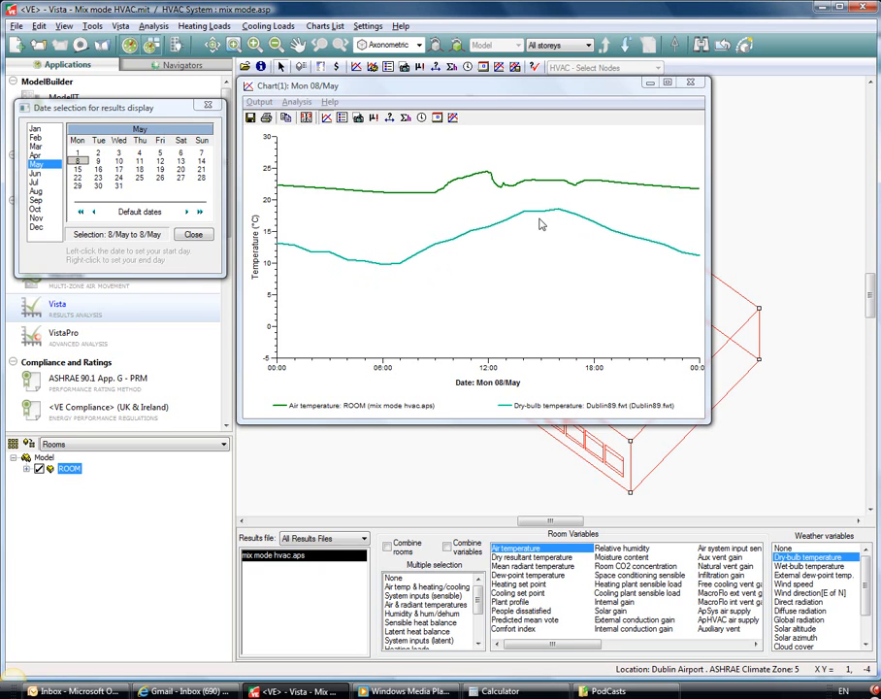
mouse_move(520, 217)
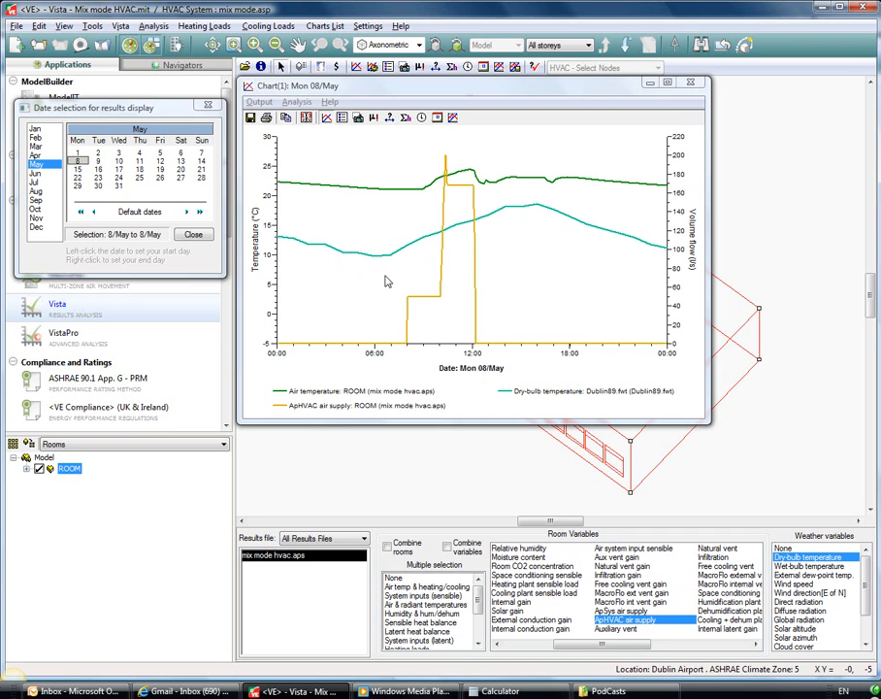
mouse_move(423, 326)
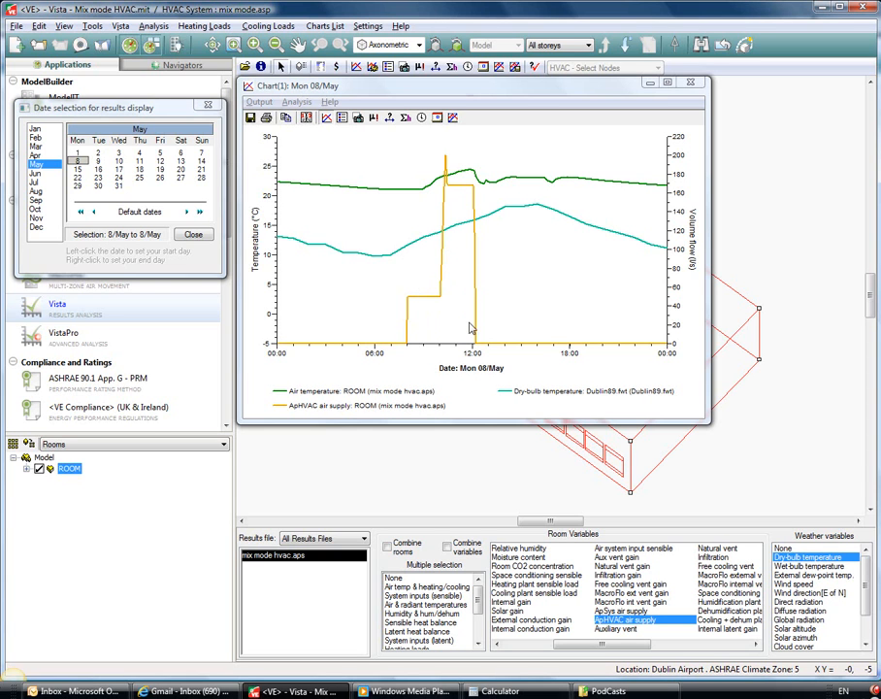
mouse_move(435, 308)
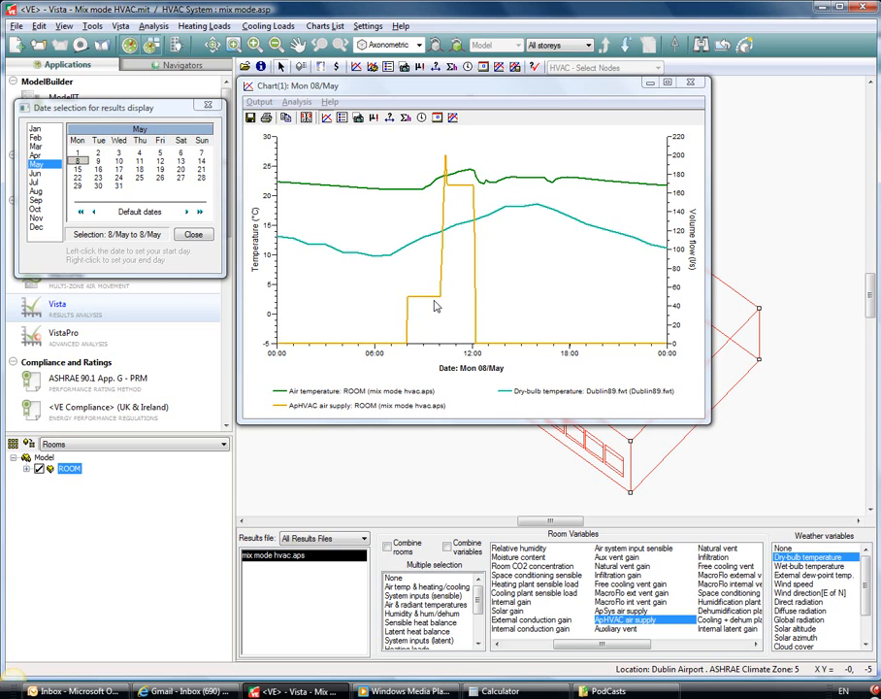
mouse_move(435, 312)
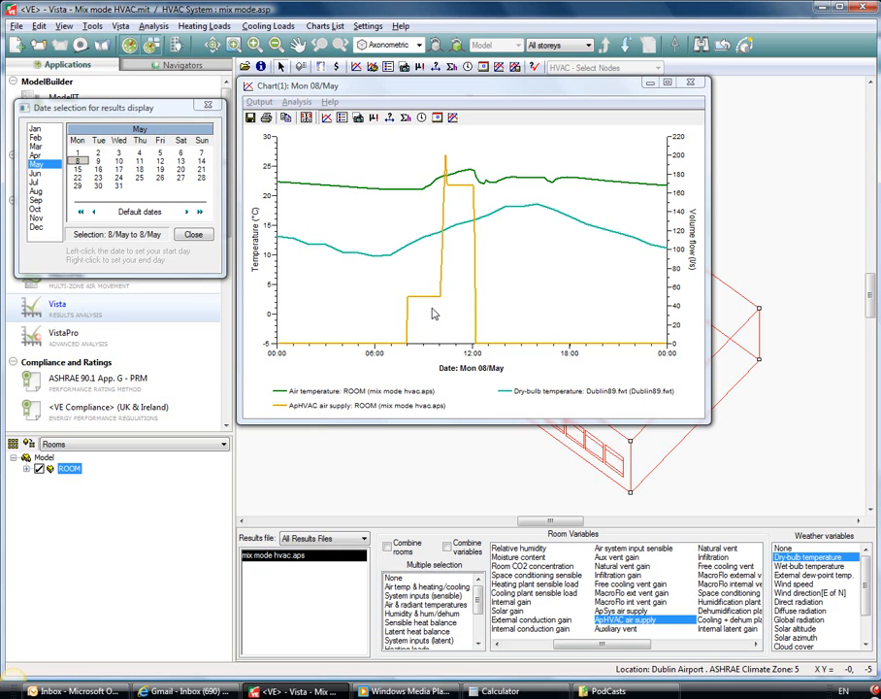
mouse_move(446, 303)
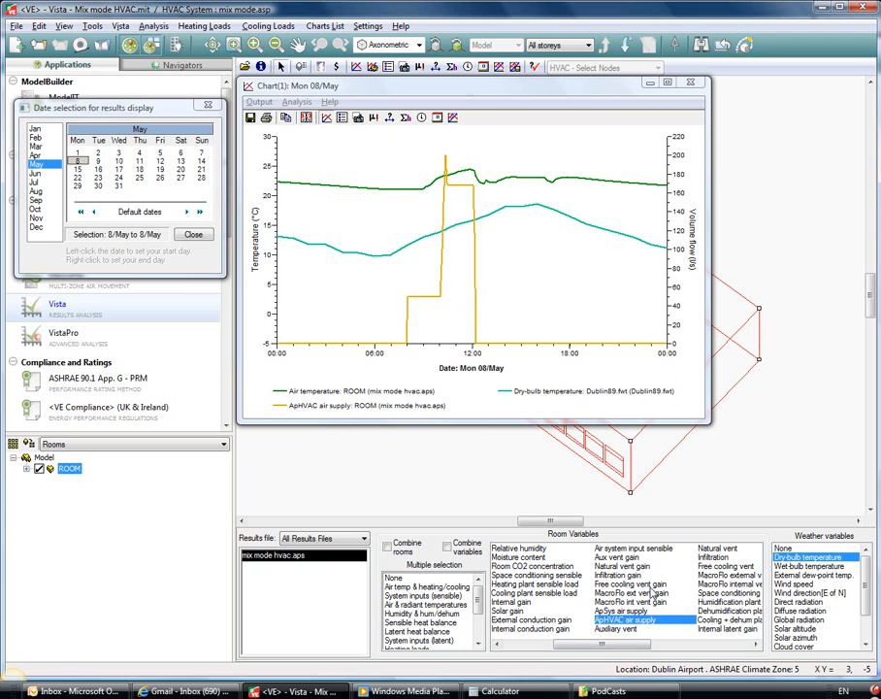
Add the room's CO2 concentration to the 8 May Vista chart
left_click(531, 567)
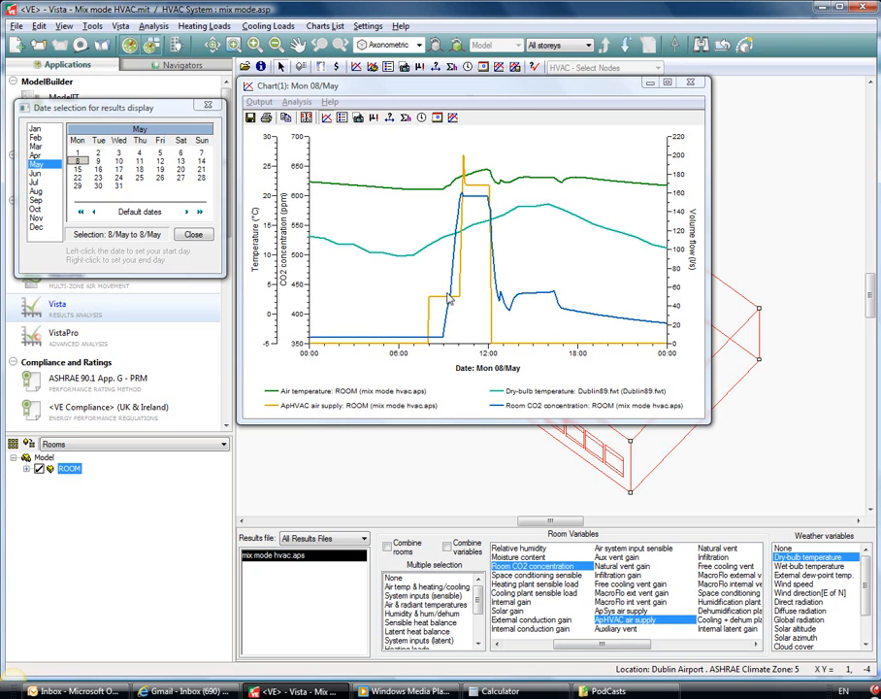
mouse_move(453, 248)
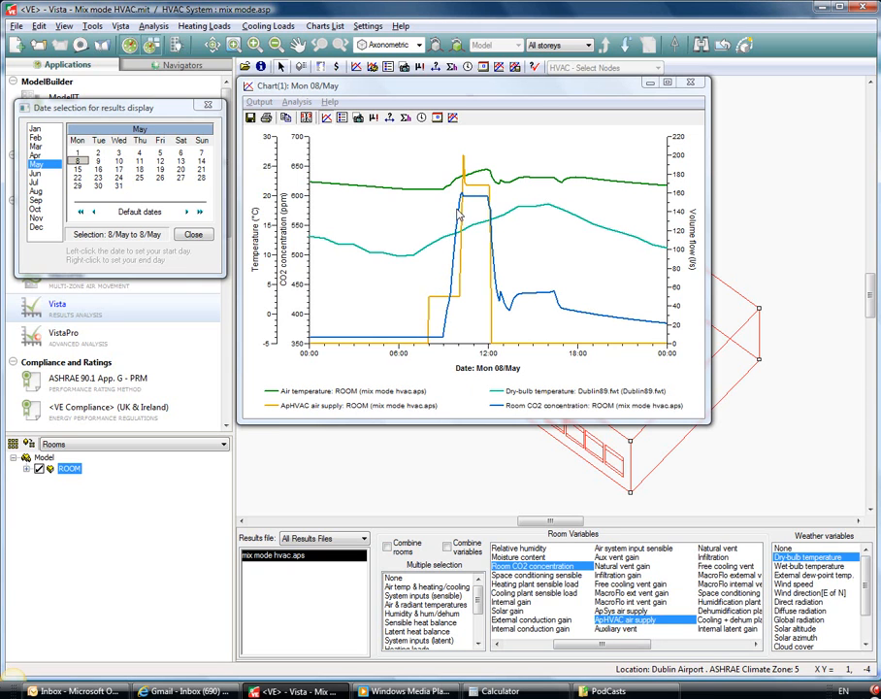
mouse_move(466, 279)
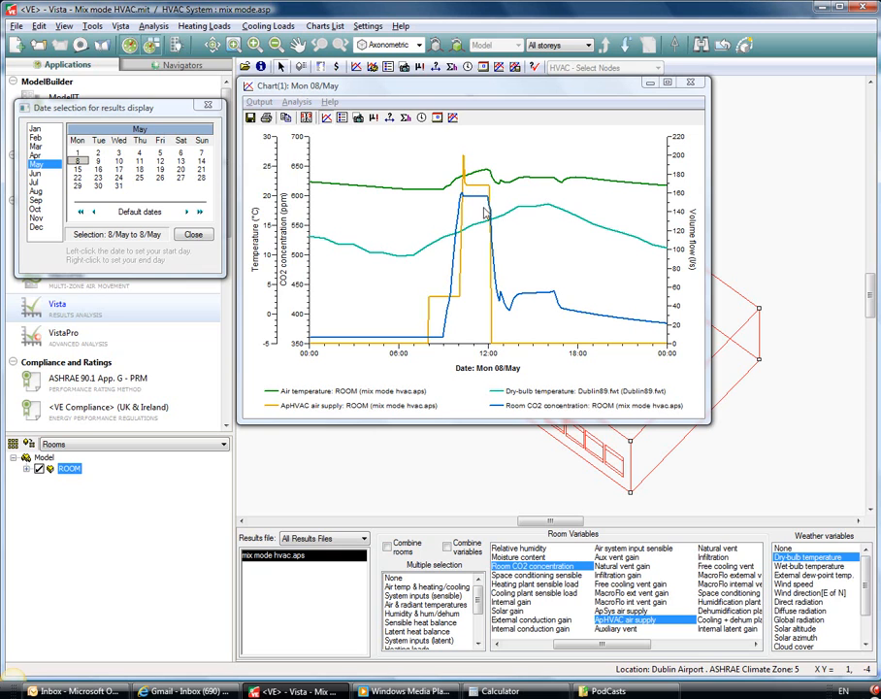
mouse_move(361, 240)
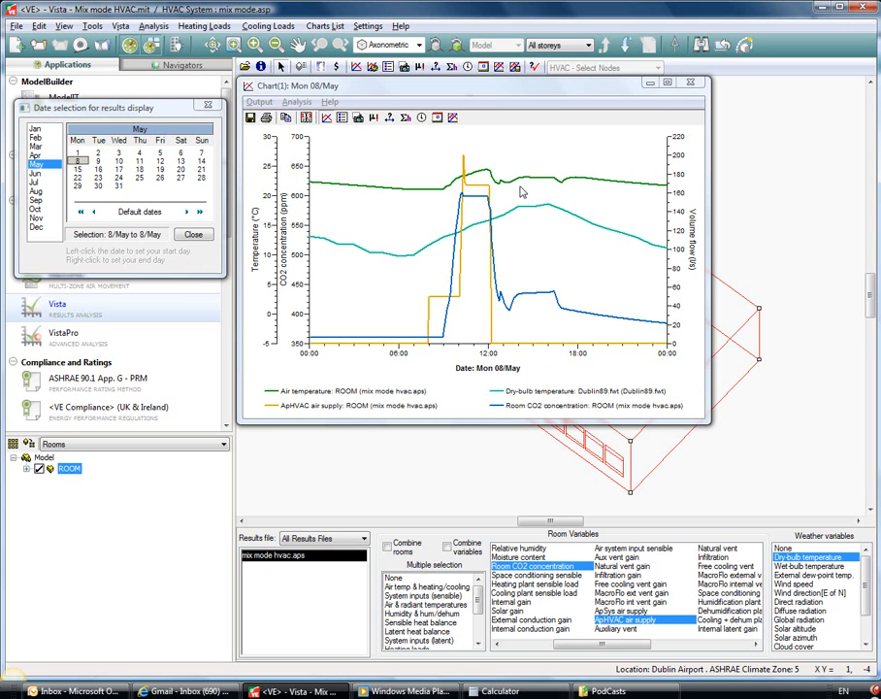
mouse_move(493, 189)
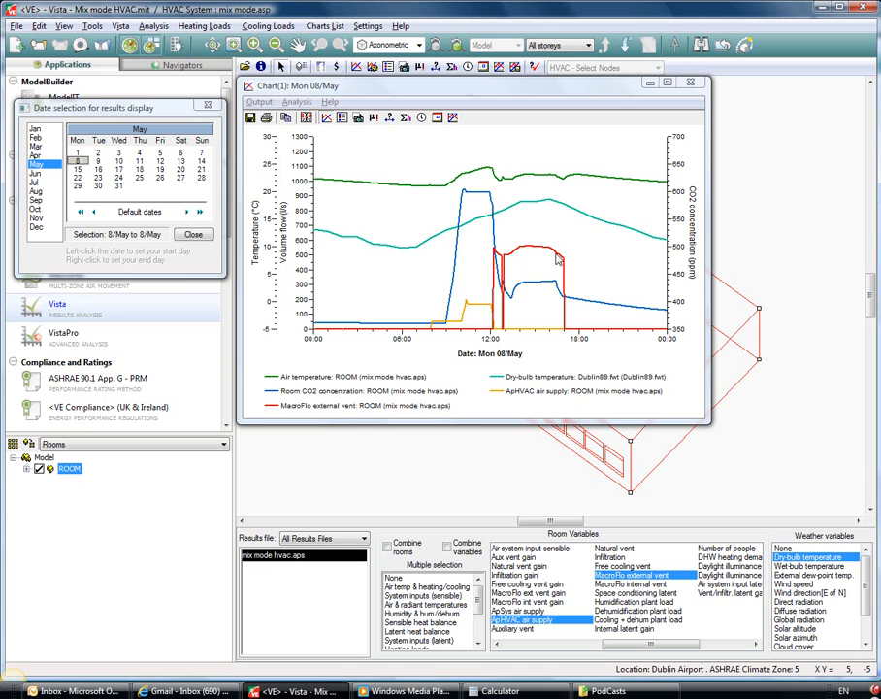
mouse_move(540, 261)
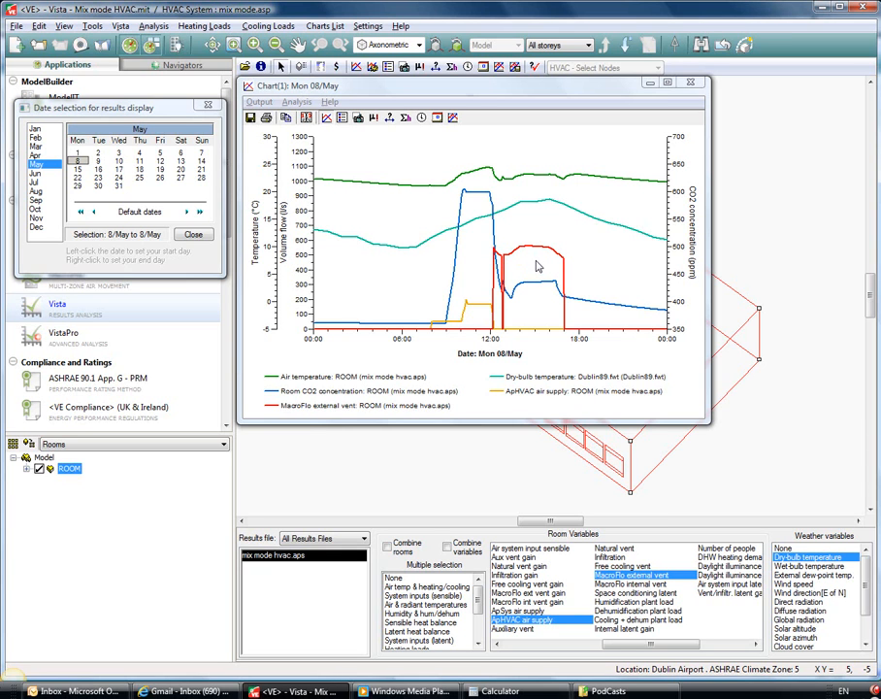
mouse_move(586, 190)
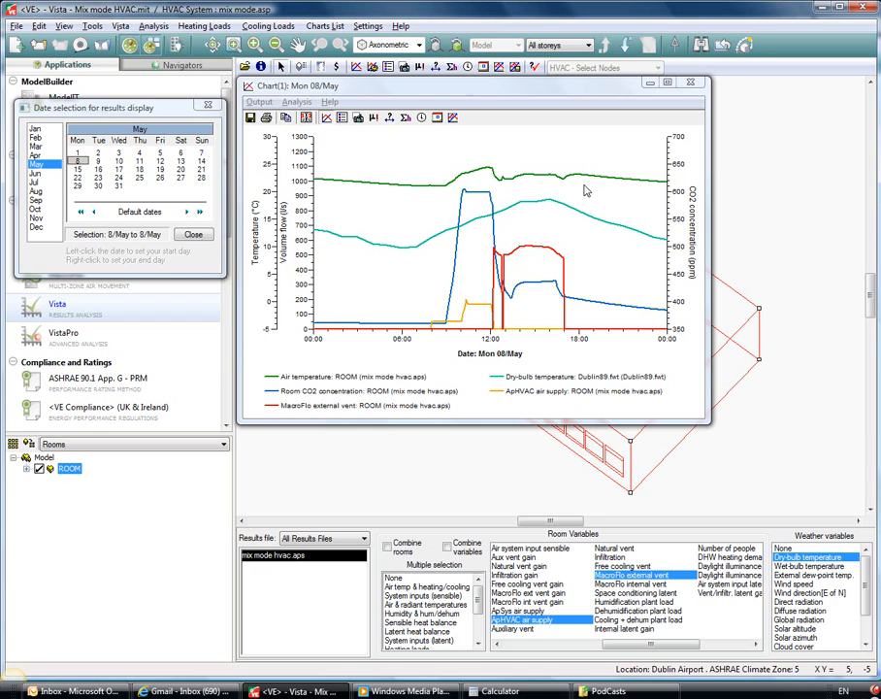
mouse_move(574, 192)
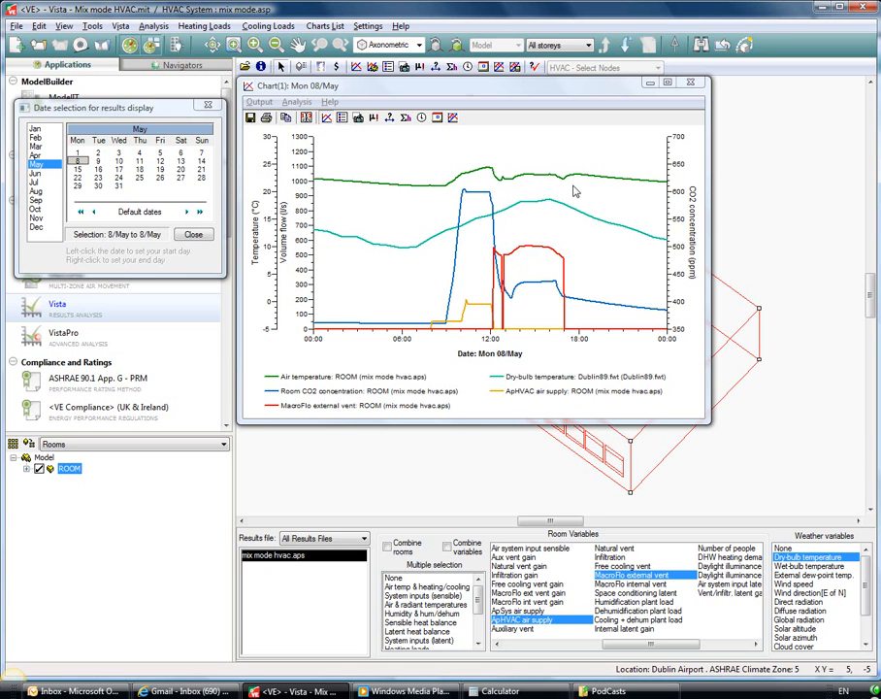